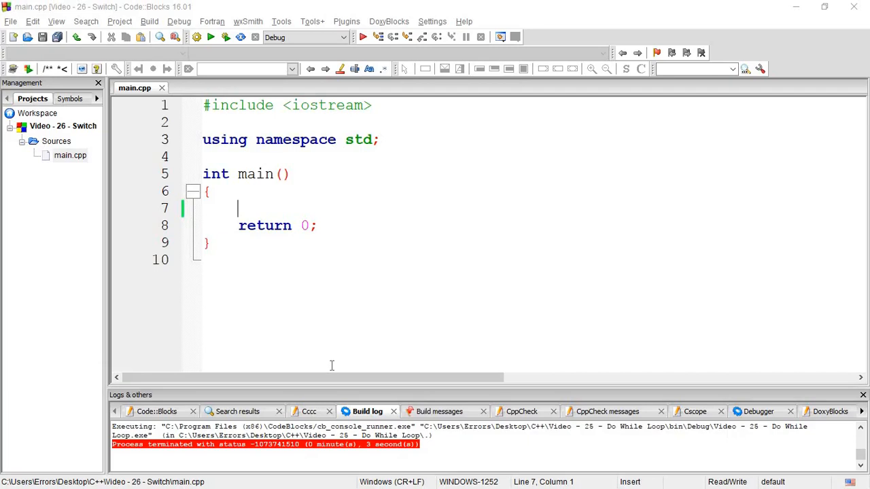
mouse_move(331, 362)
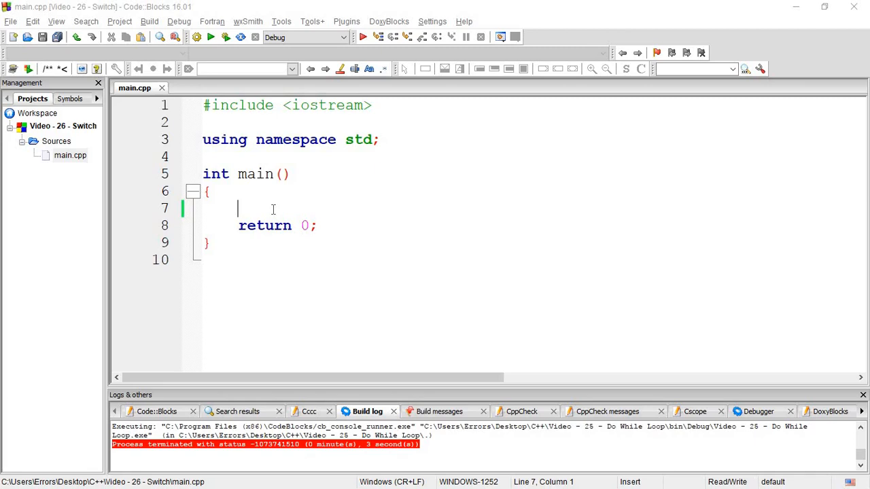
Write if(test1){ } followed by else if(test2){ } with an empty body line
type("if")
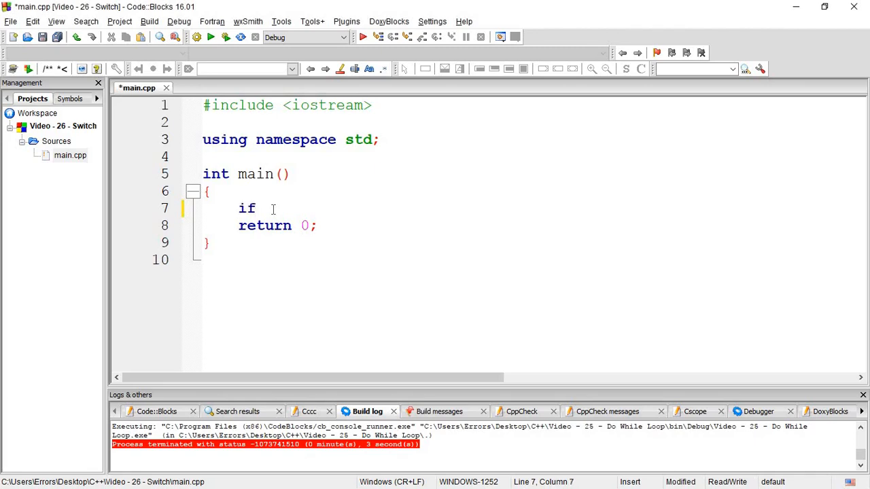
type("(te)")
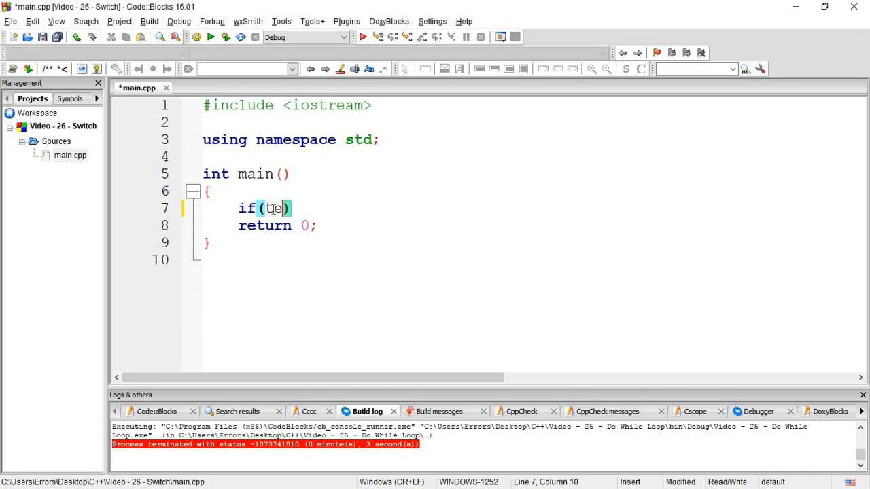
type("st1")
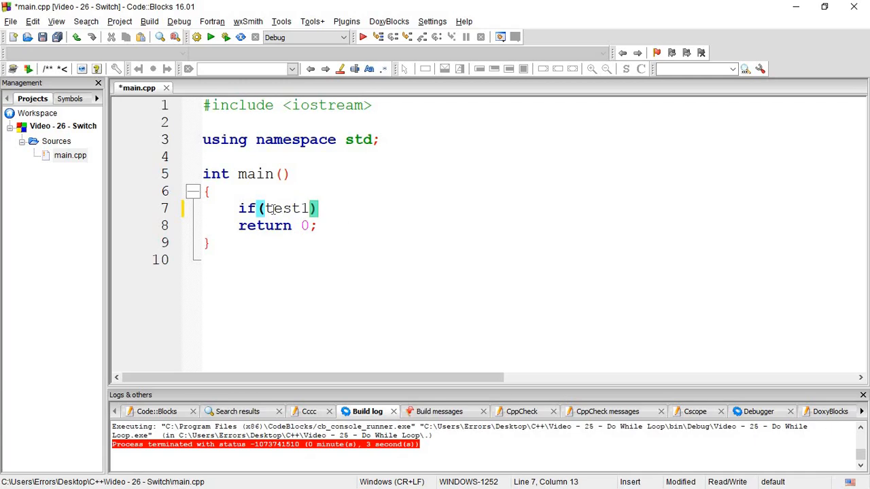
type("{")
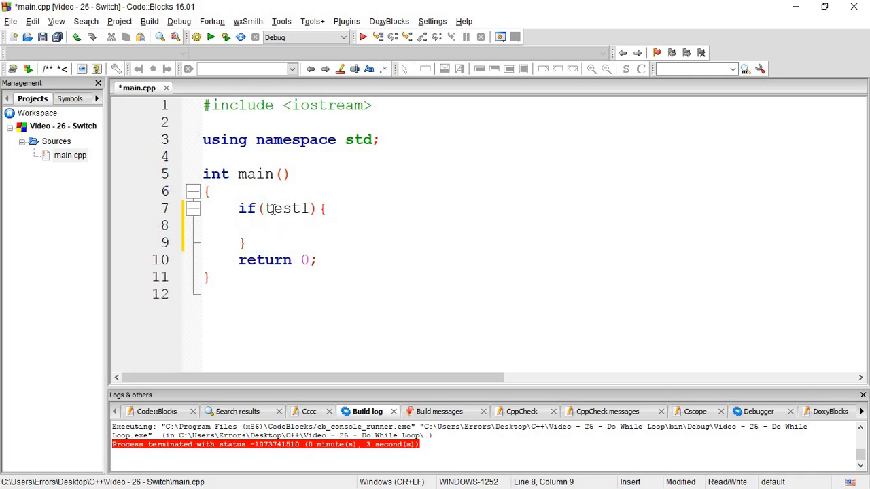
type("else if")
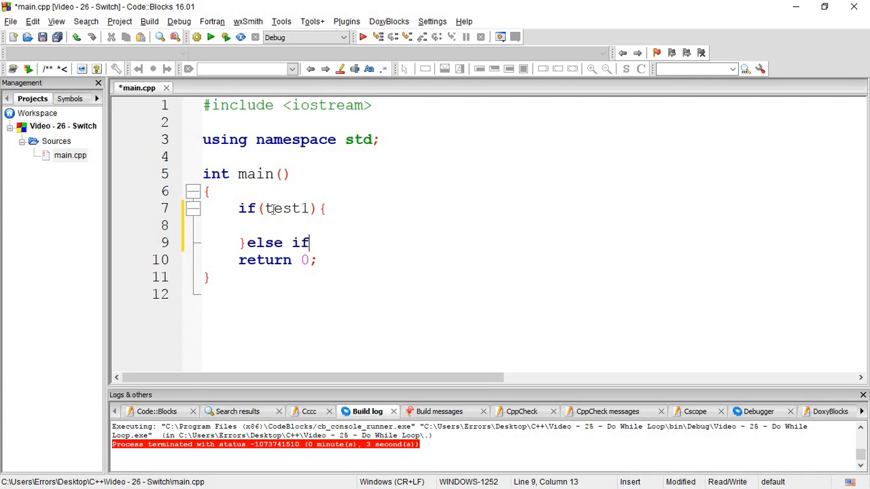
type("(test)")
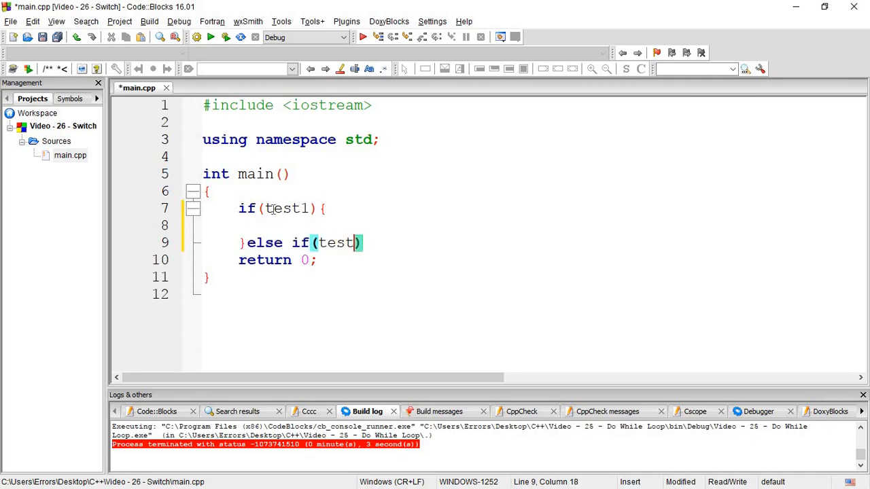
type("2){")
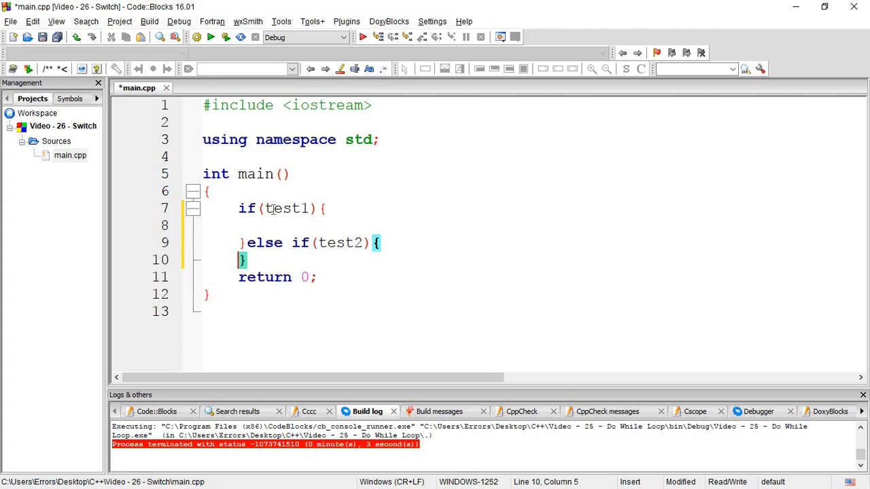
key("Enter")
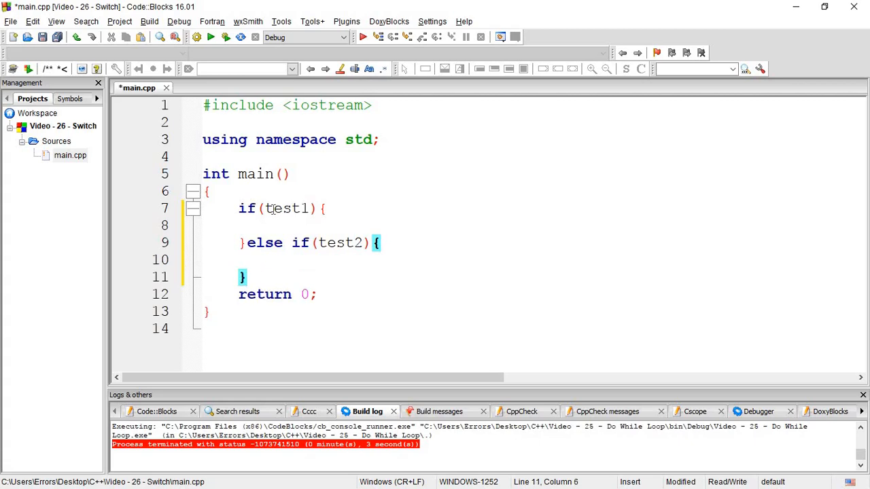
Add else if(test3){ } and a closing ...else{ } block to the chain
type("else if(")
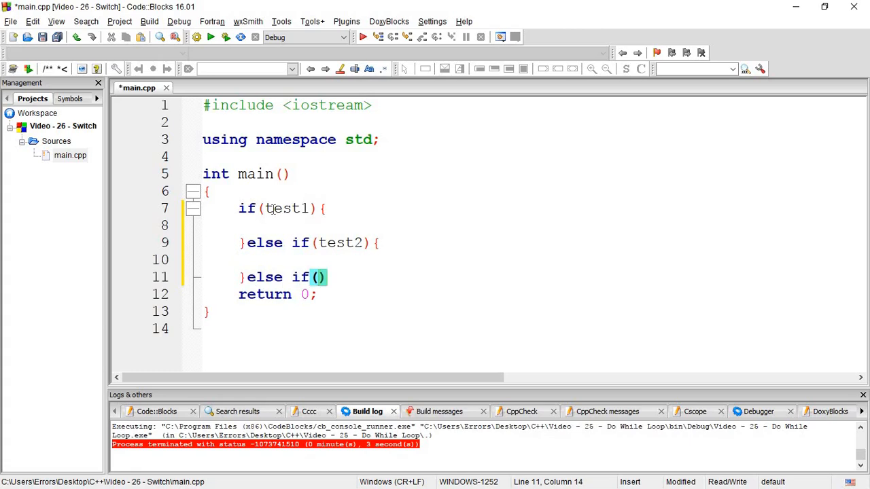
type("test3")
type("}")
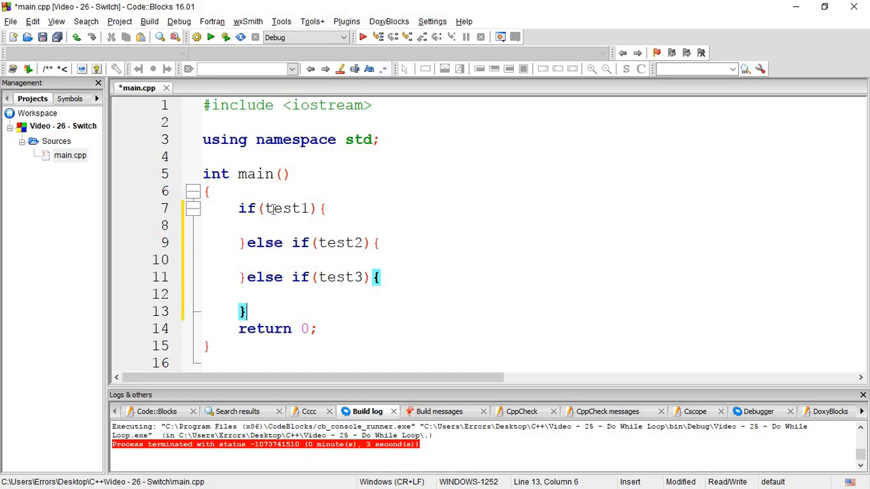
type("...els")
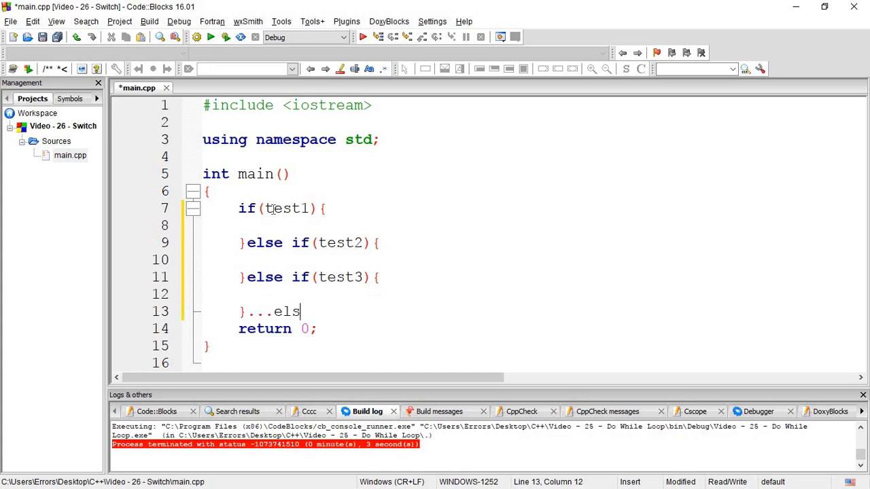
type("e{")
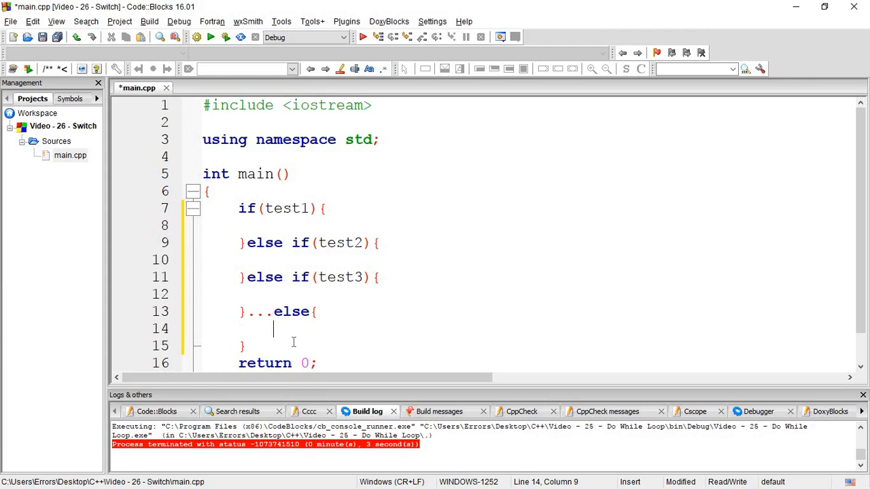
mouse_move(268, 347)
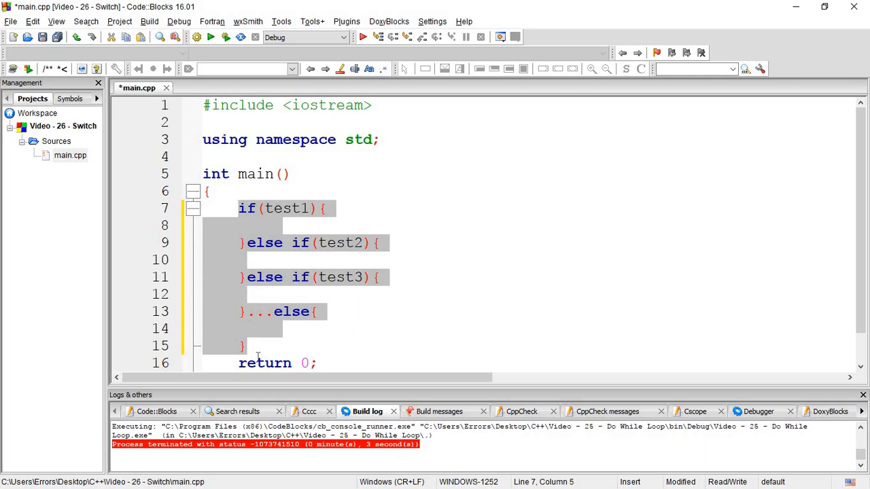
Deselect the if / else if example code in the editor
left_click(248, 346)
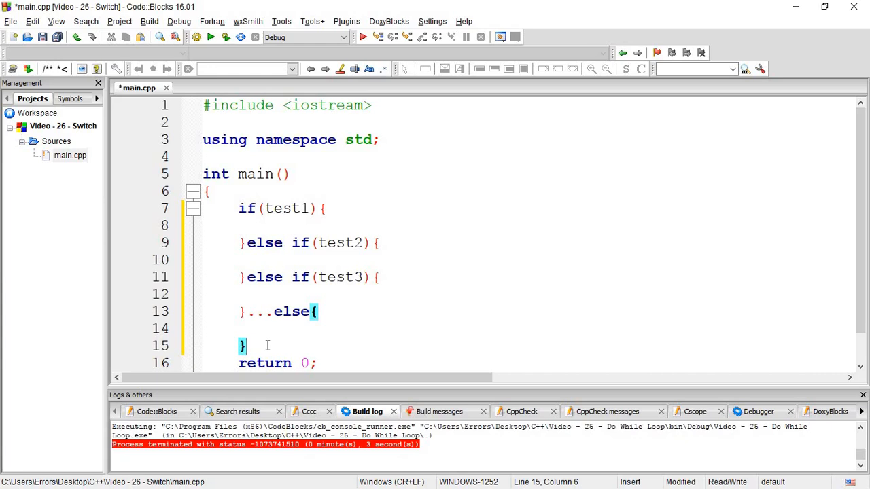
mouse_move(272, 350)
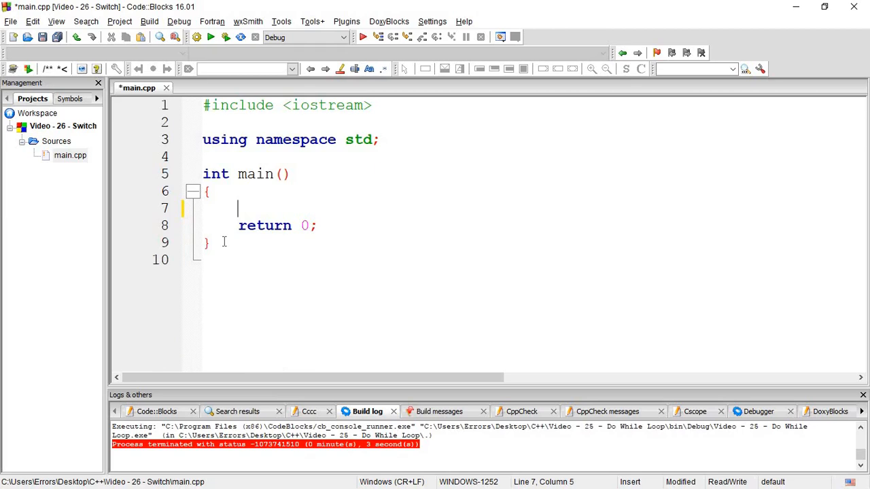
Write switch(var){ inside main
type("sw")
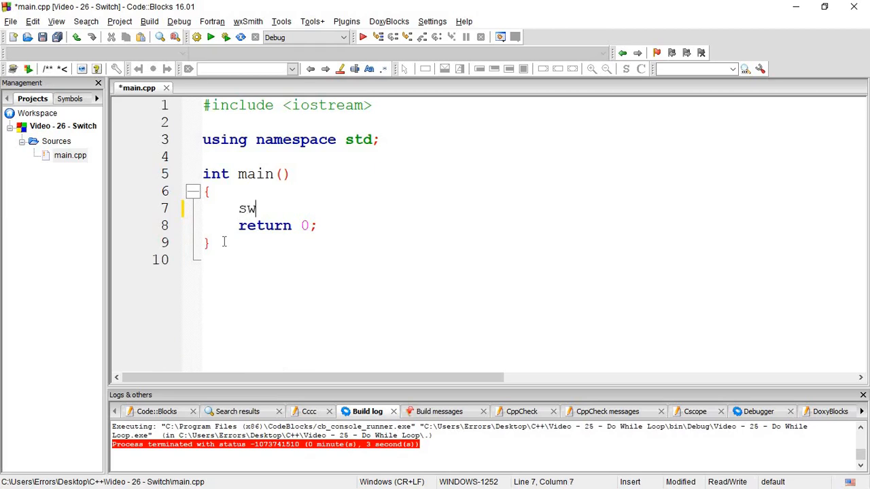
type("i")
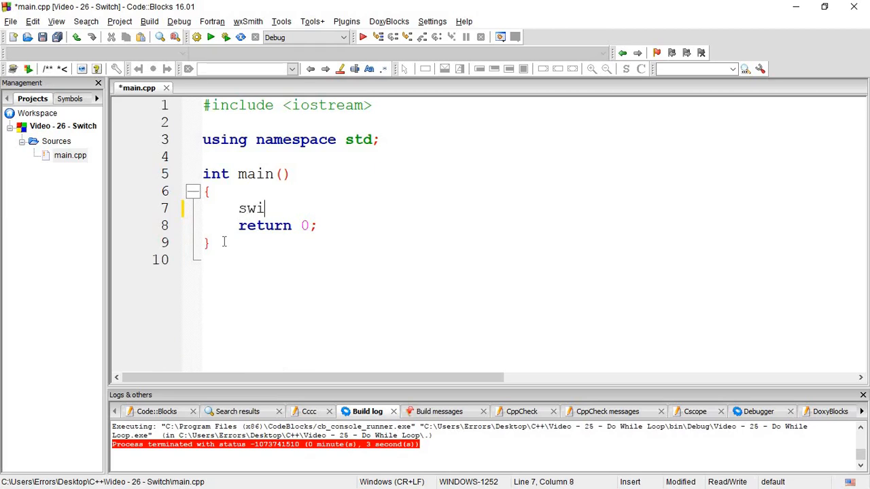
type("tch")
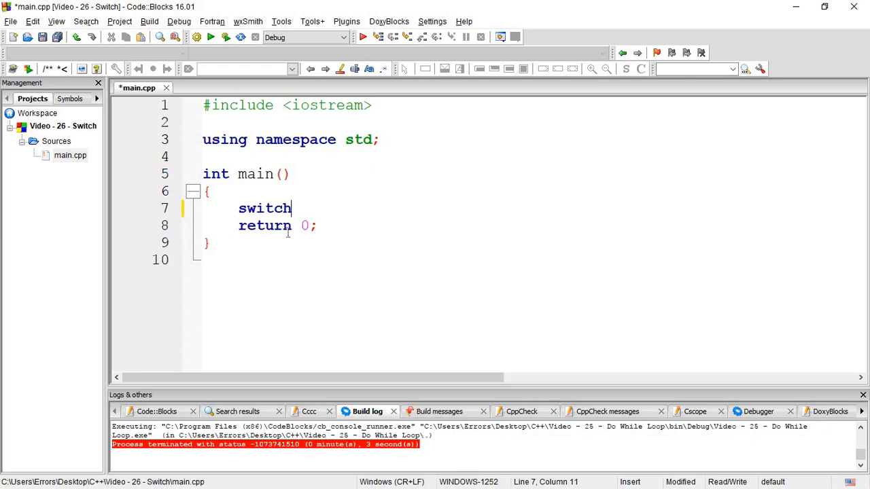
type("()")
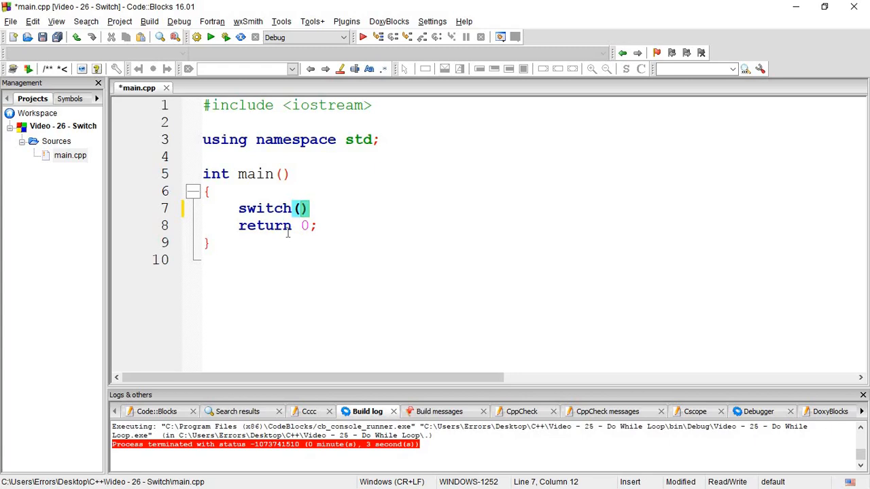
type("v")
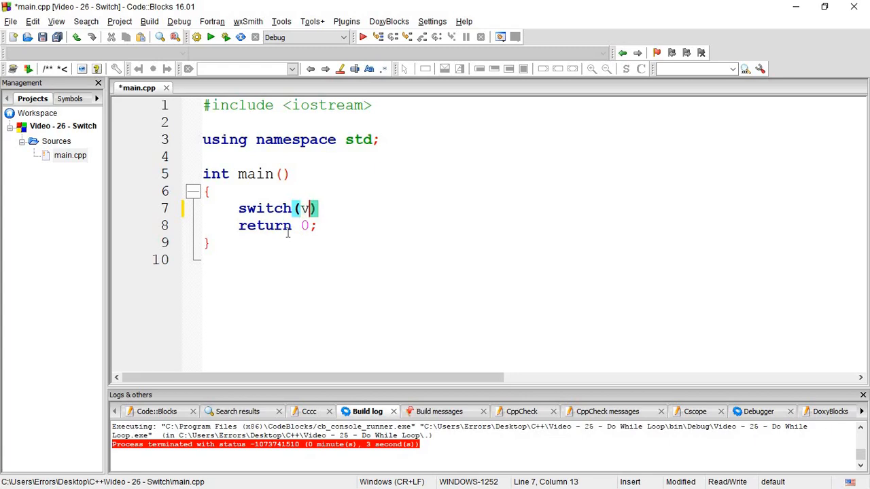
type("ar")
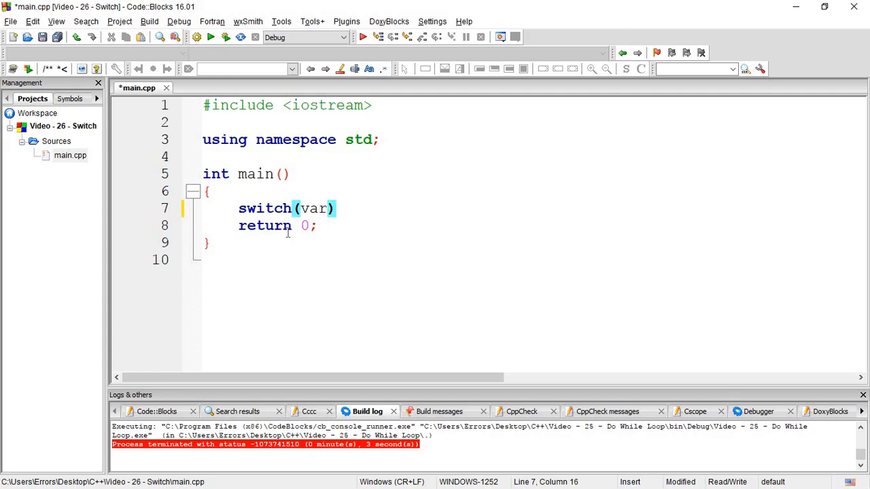
type("{")
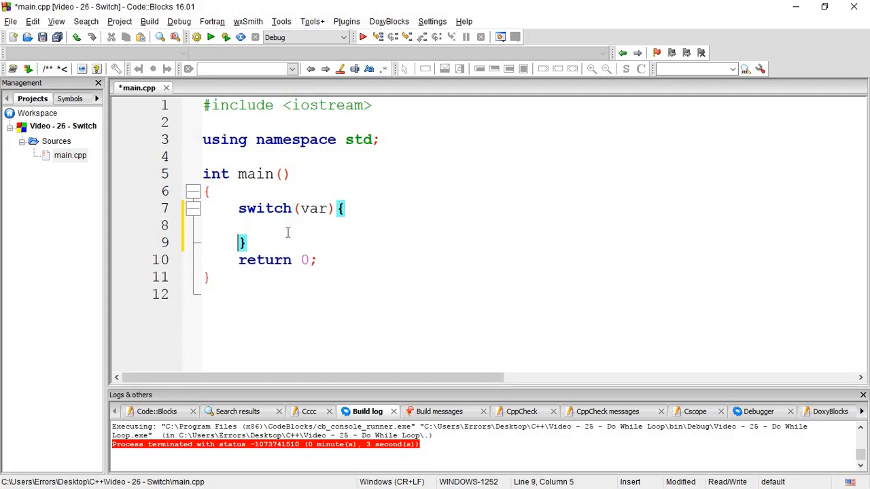
Add a first case 1: label inside the switch
type("case")
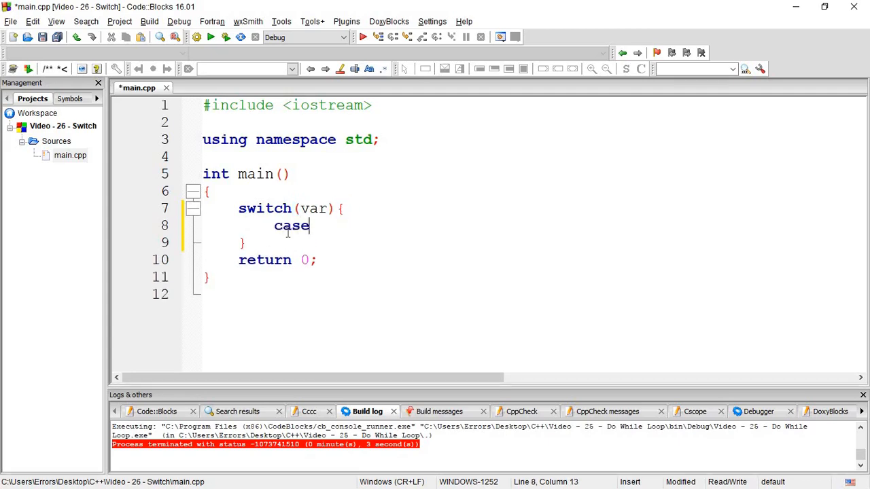
type("\" \"")
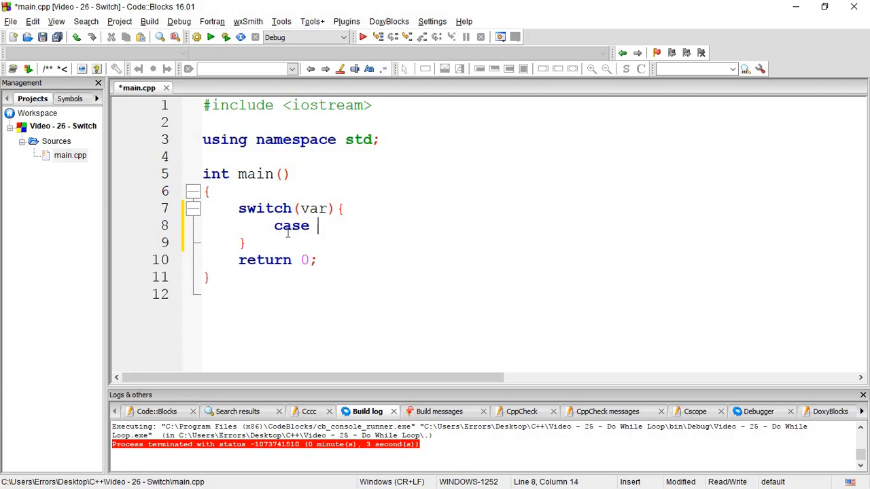
type("1:")
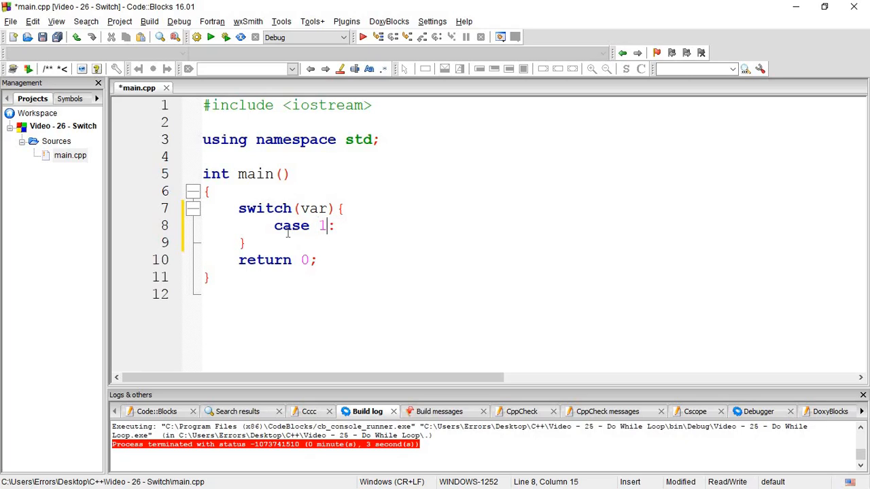
Retype the 1 in the case 1: label
key("Backspace")
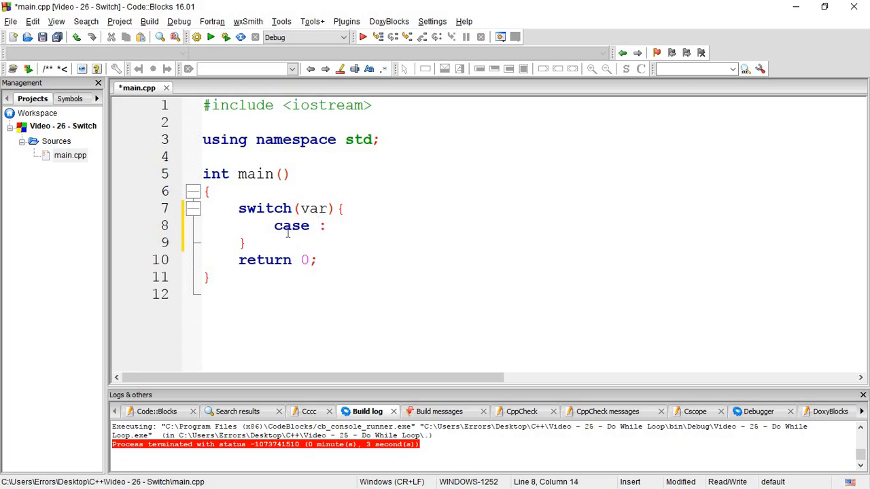
type("1")
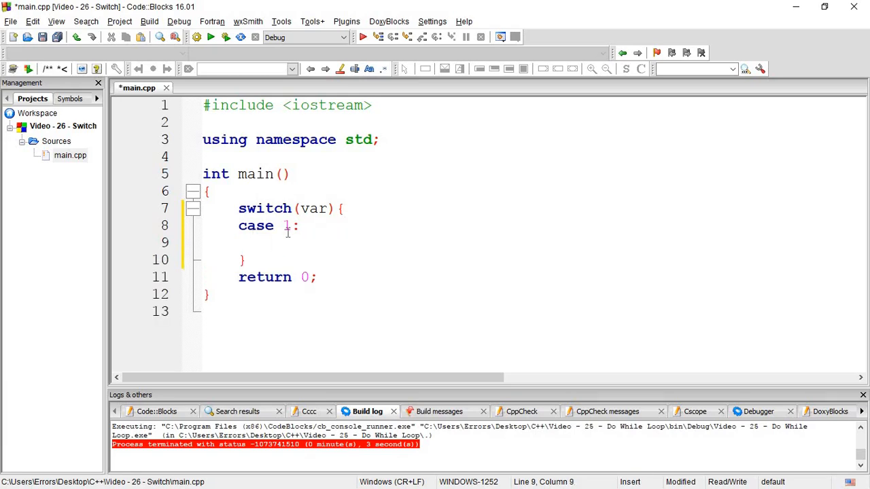
Add break; under case 1, then case 2: with its own break;
type("break")
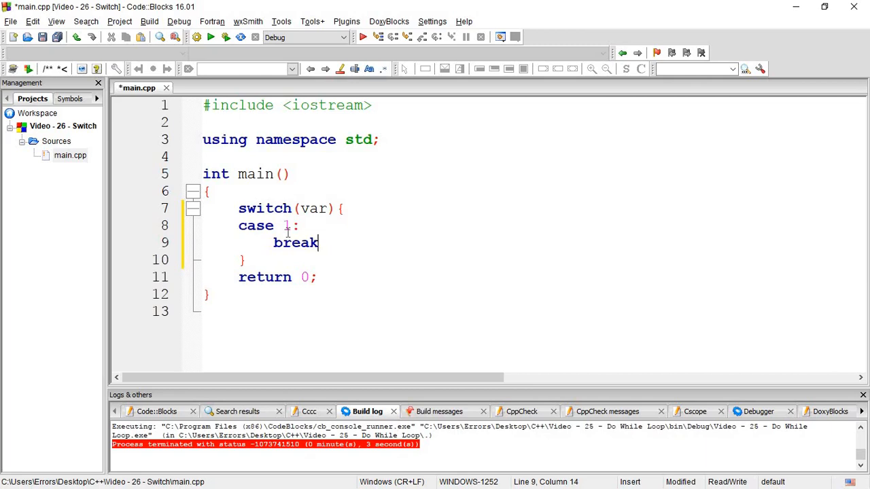
type(";")
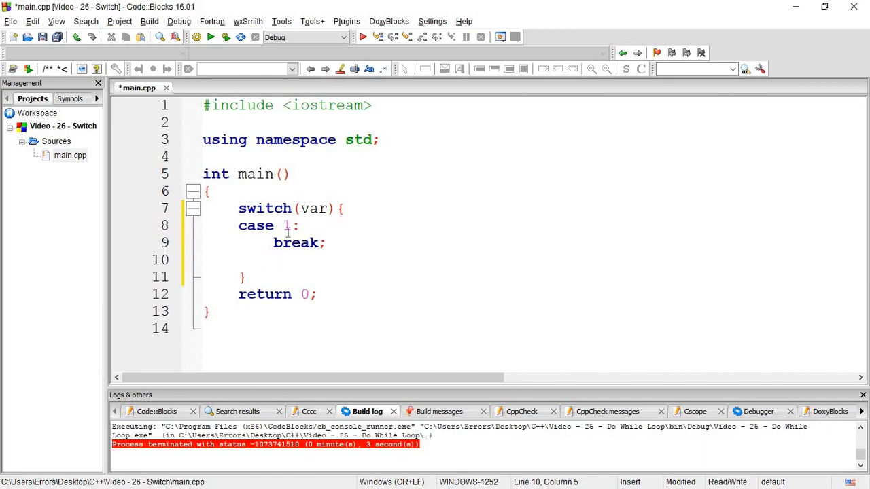
type("case 2")
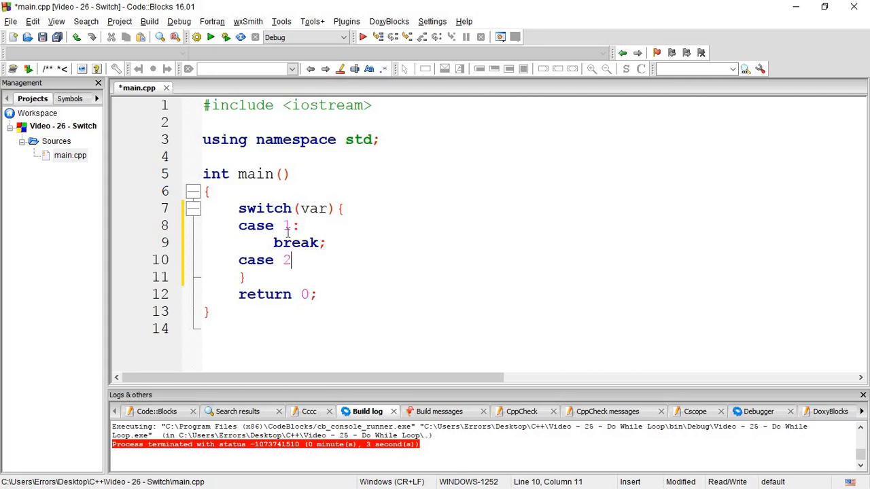
key("Enter")
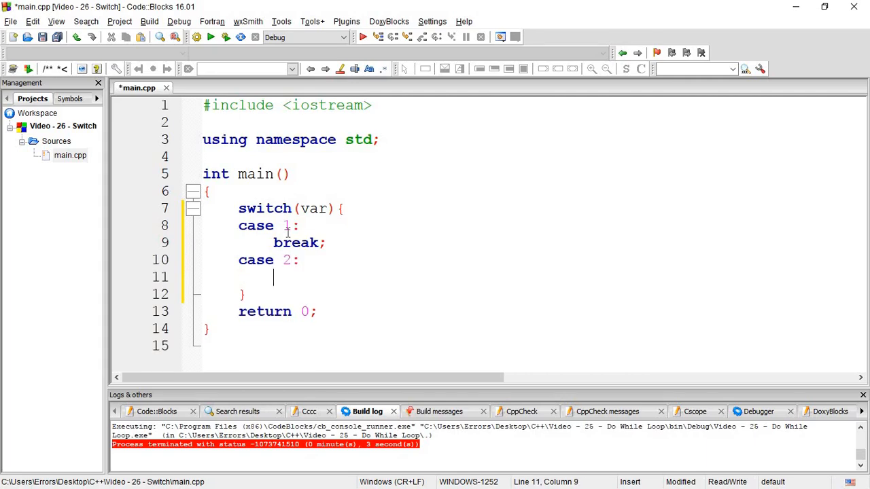
type("bre")
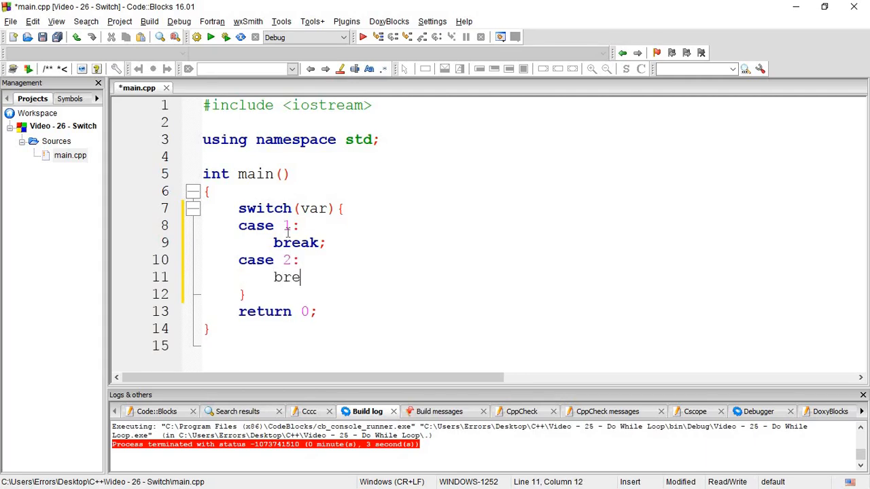
type("ak;")
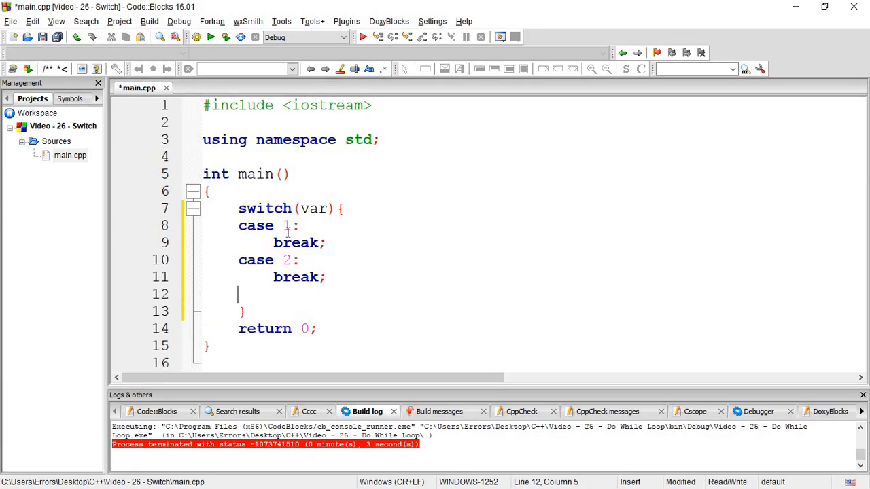
Add case 3: followed by break;
type("case 3")
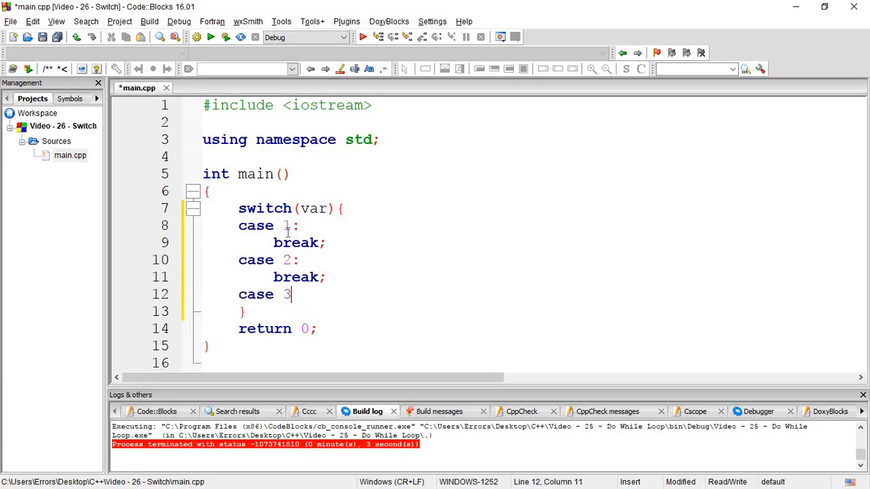
type(":")
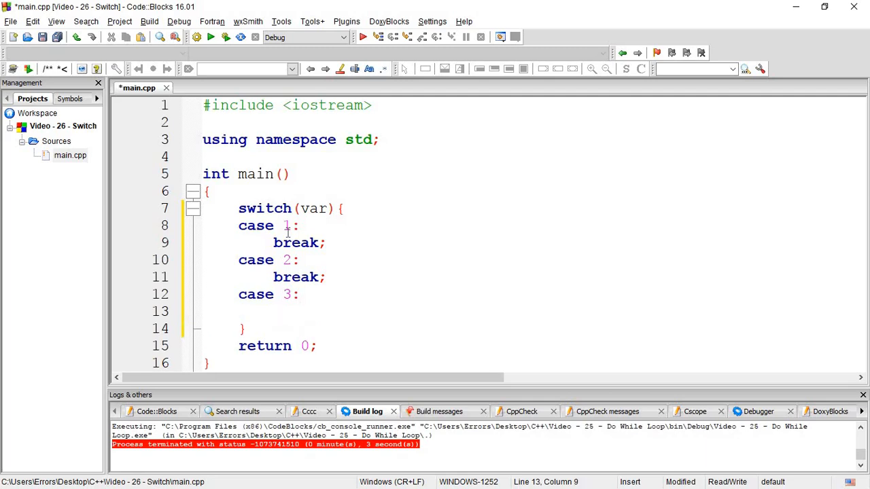
type("break;")
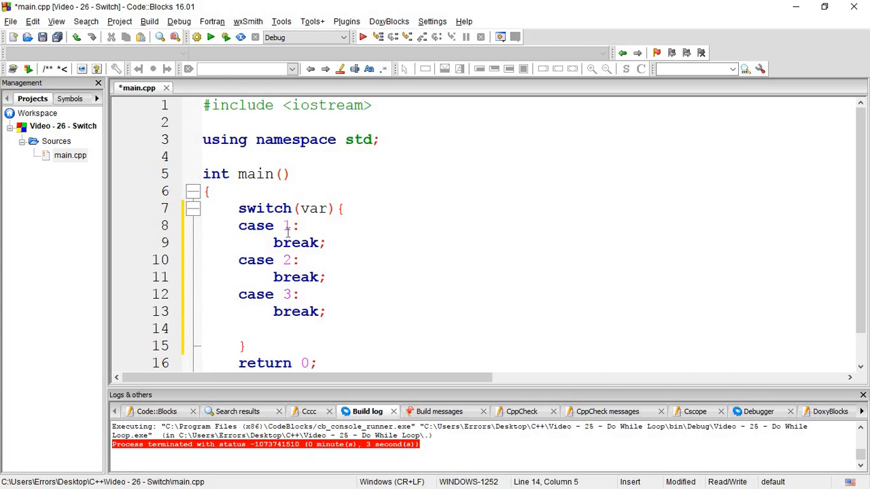
Write a default label after case 3
type("defa")
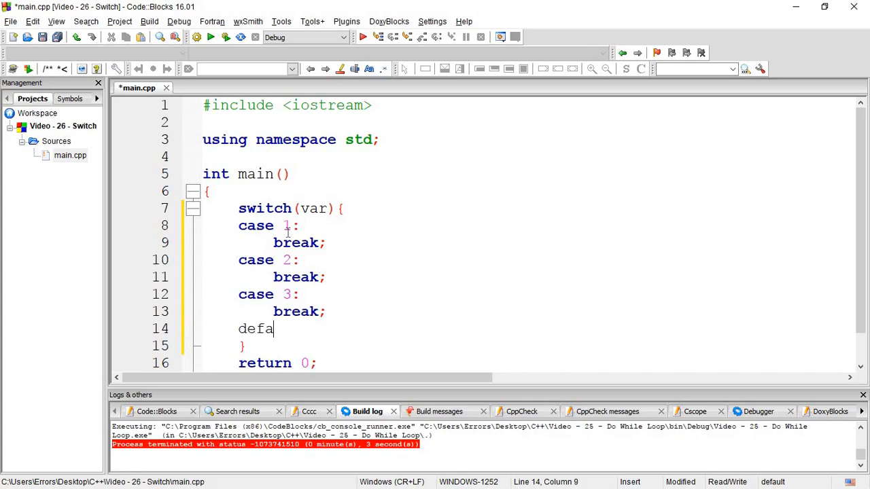
type("ult:")
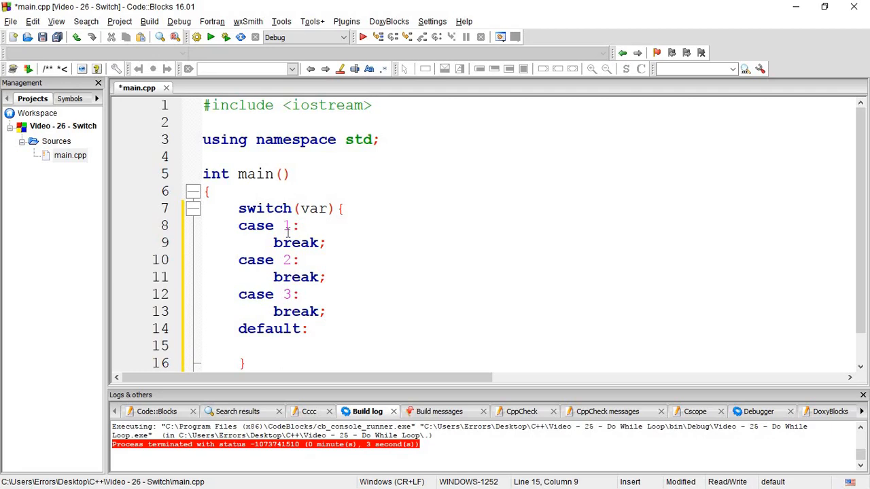
Select the sample switch code and set points around it from main's opening brace
left_click_drag(244, 208, 325, 311)
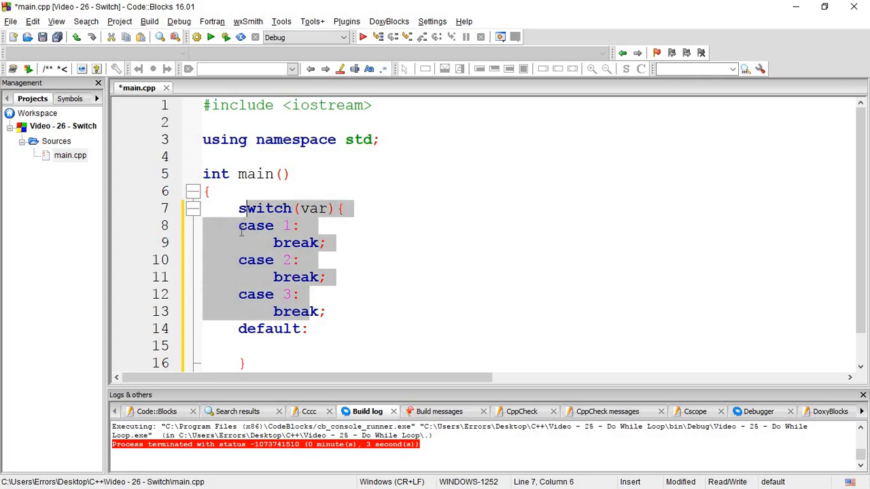
left_click(326, 311)
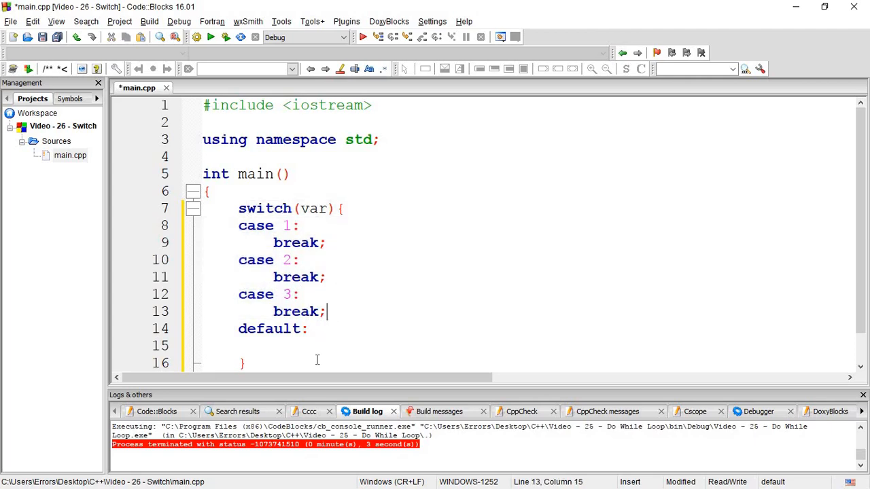
left_click(310, 329)
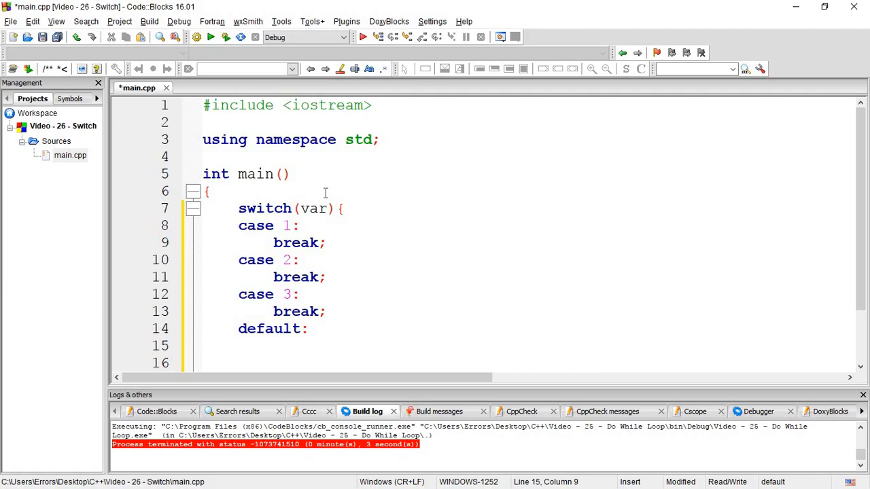
left_click(210, 191)
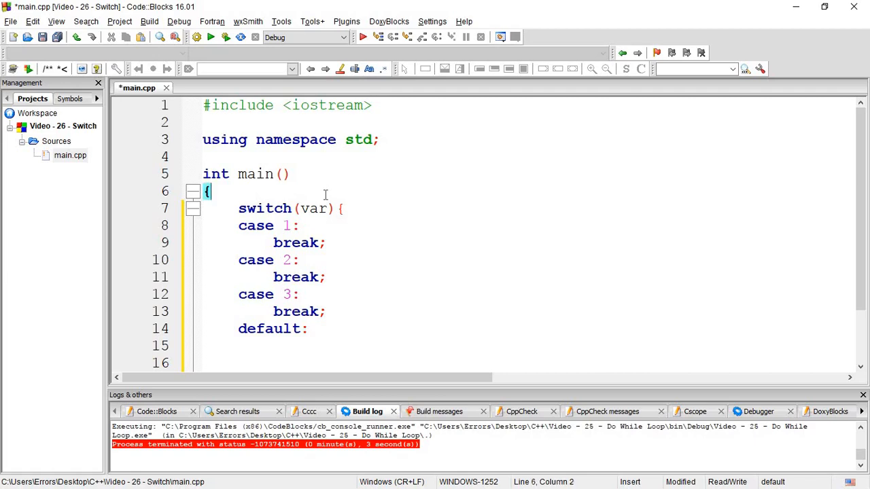
mouse_move(314, 243)
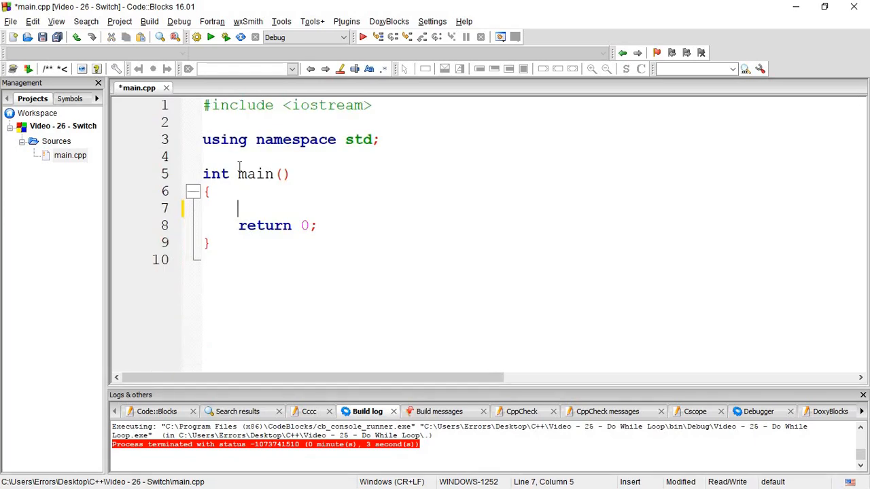
Declare int num; and read it from input into num
type("int num")
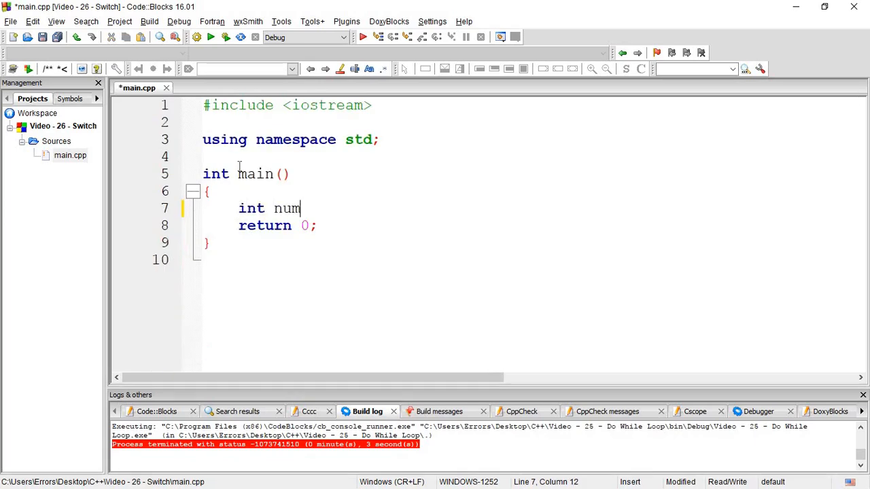
type(";")
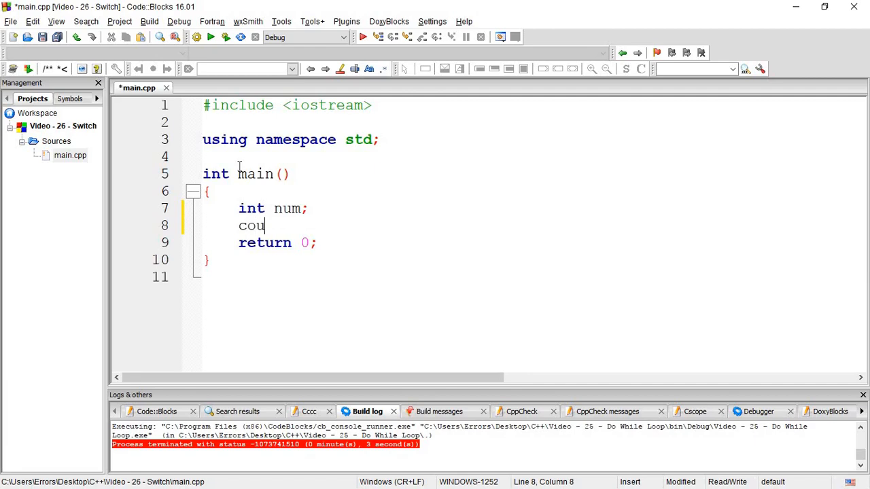
type("t")
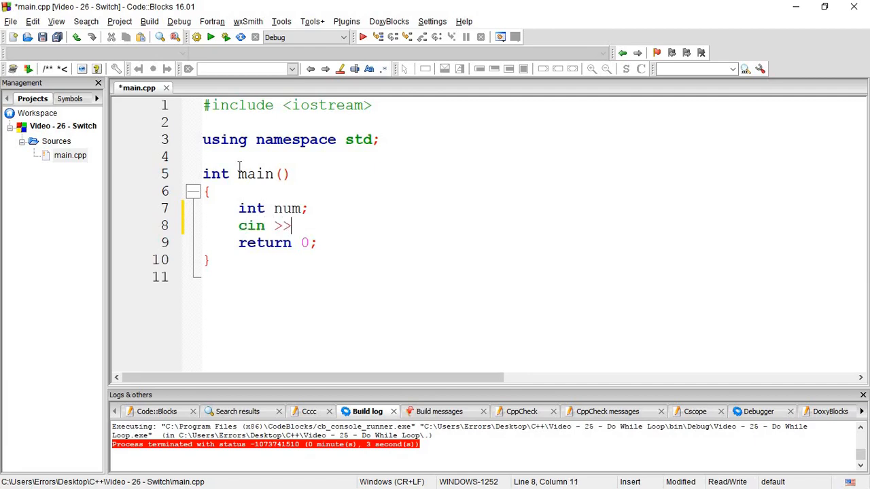
type("num;")
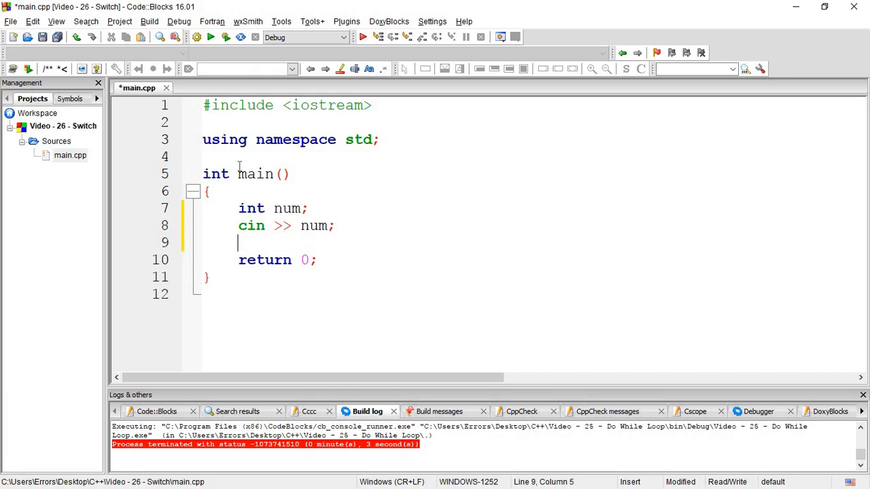
Start a switch(num){ block before return 0
type("s")
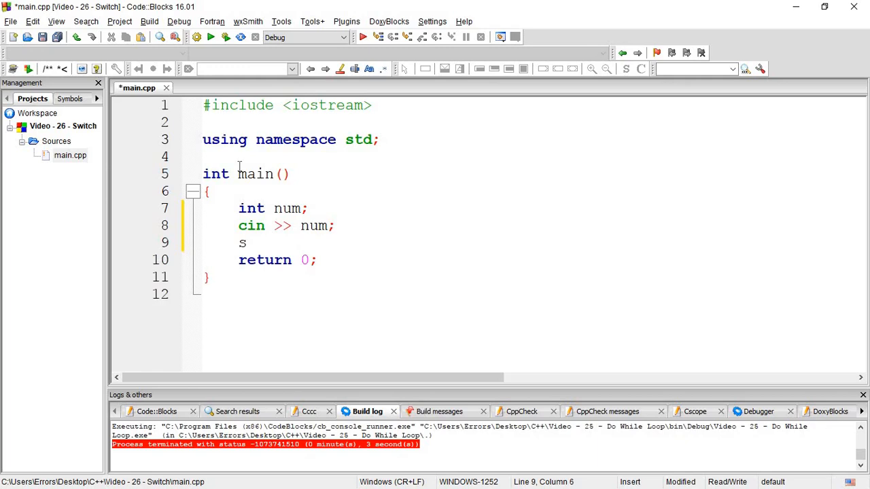
type("witch")
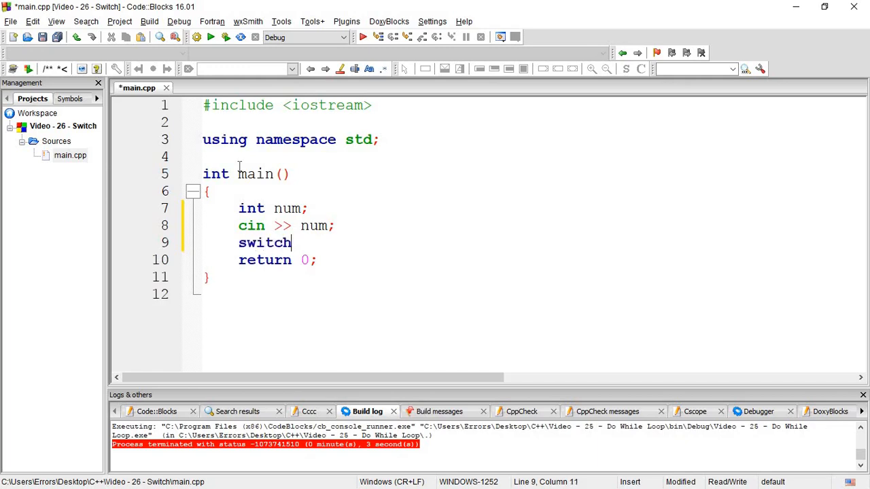
type("()")
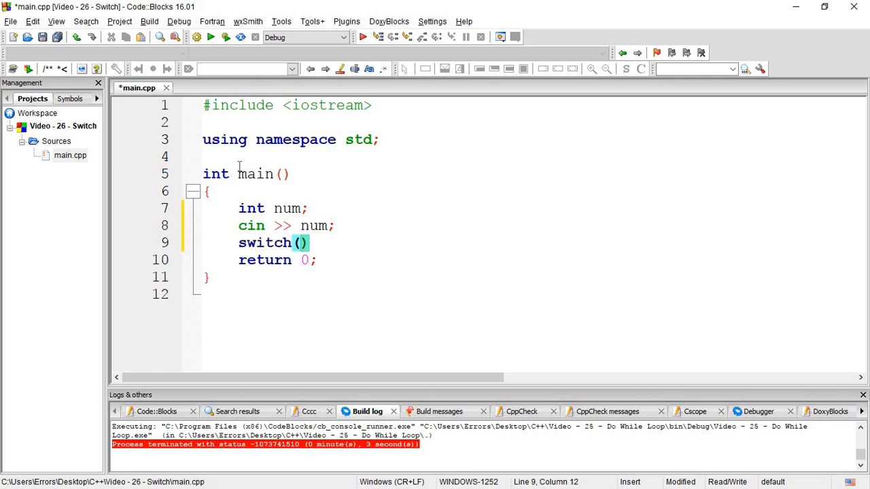
type("num")
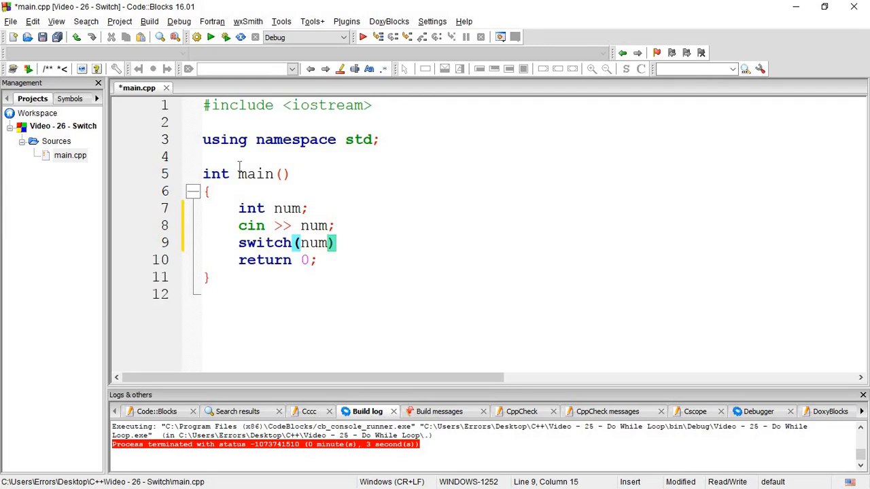
type("{")
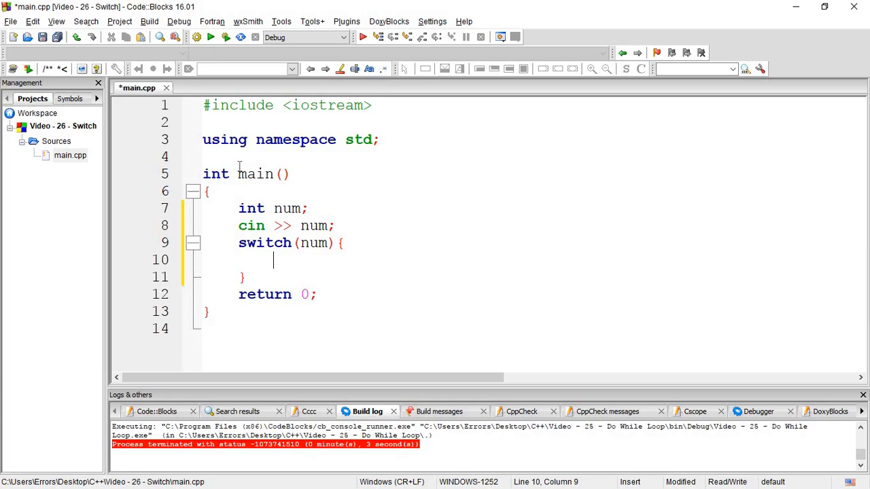
Add case 1: with cout << "This is case 1"
type("case")
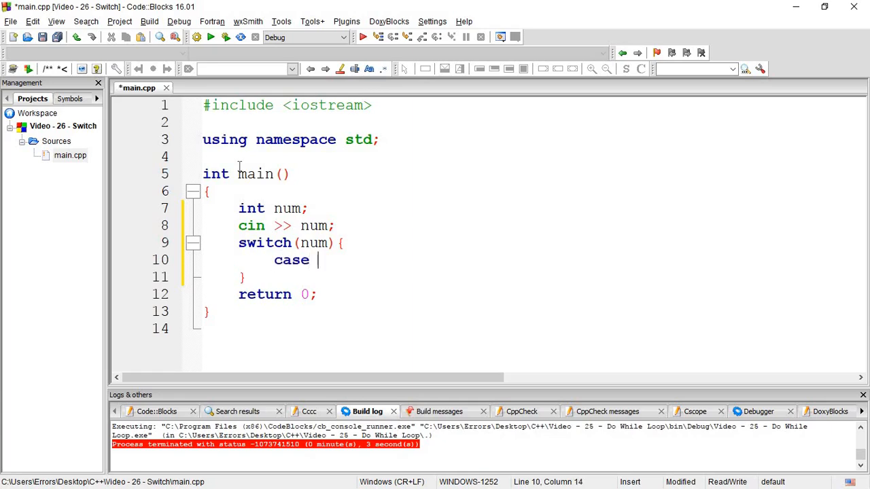
type("1:")
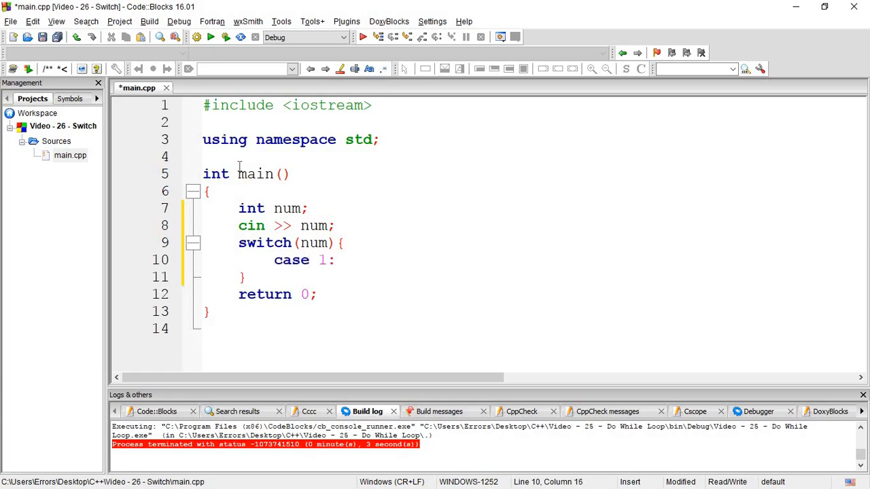
left_click(345, 260)
type("cout")
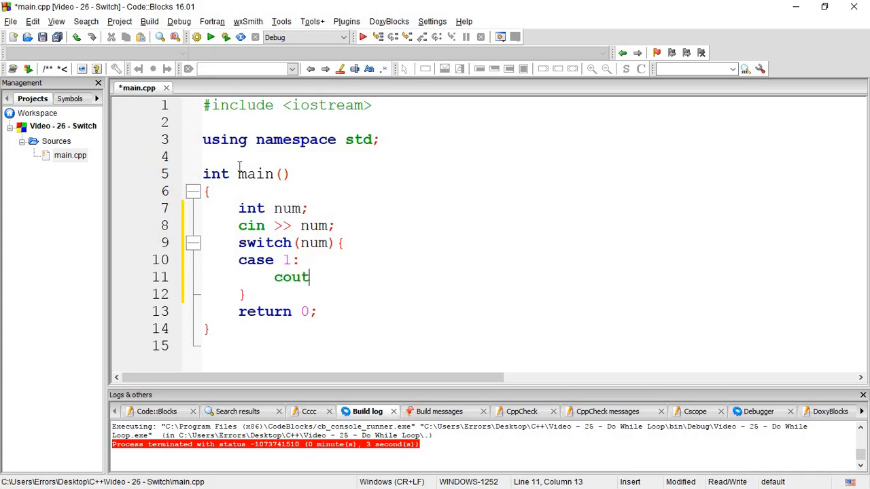
type("<<")
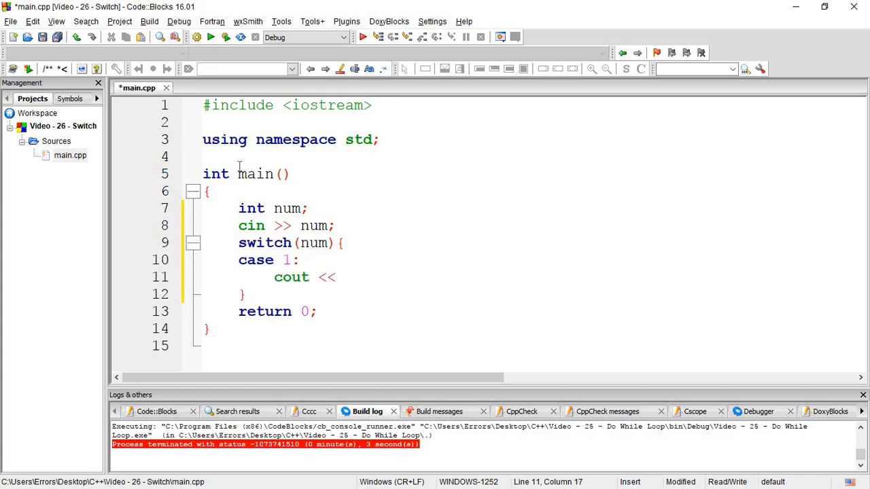
type("\"This is \"")
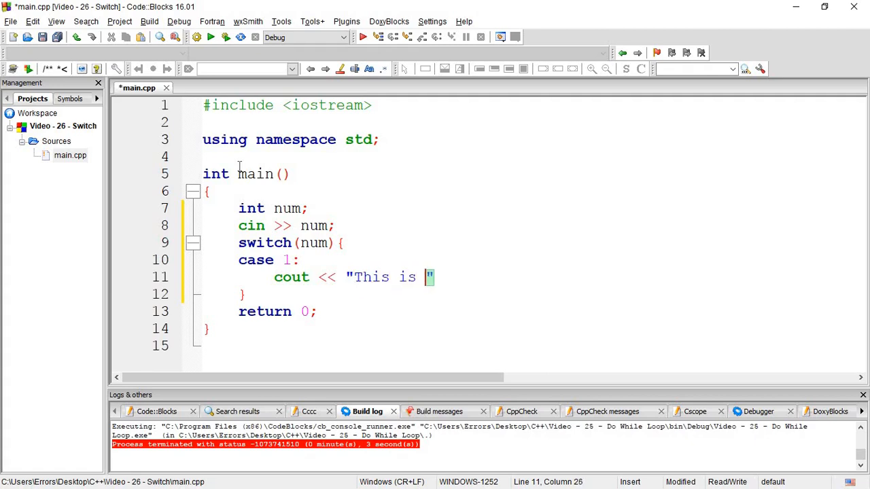
type("case 1")
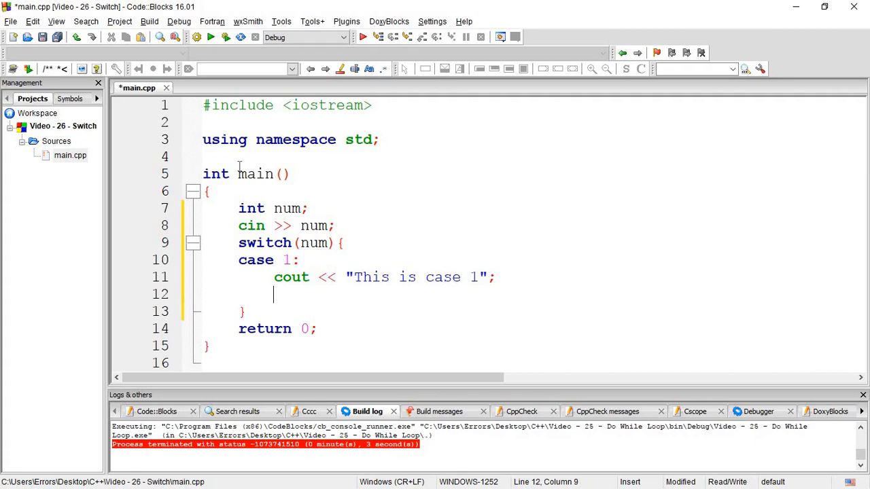
End case 1 with break; on its own line
type("break;")
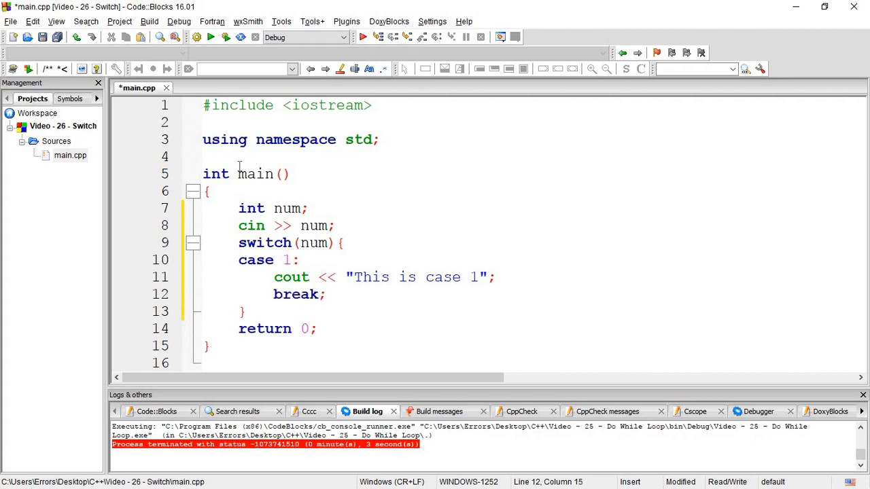
key("Enter")
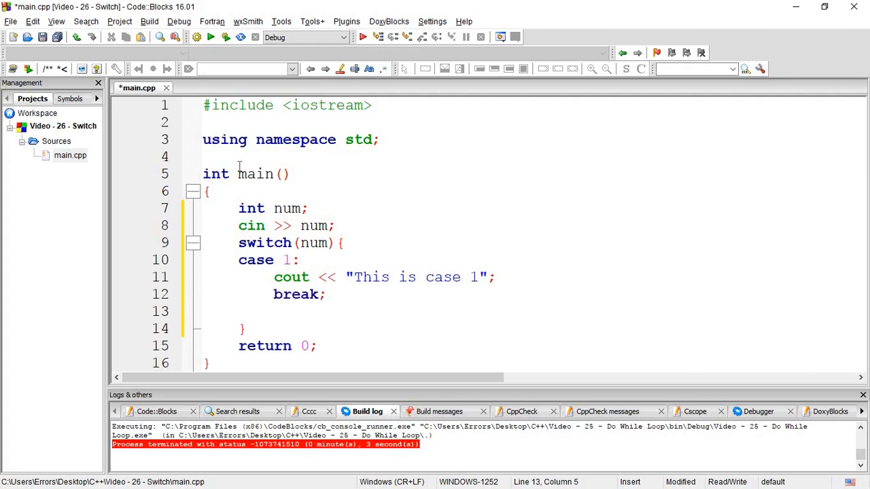
Add case 2: with cout << "This is case 2"
type("case")
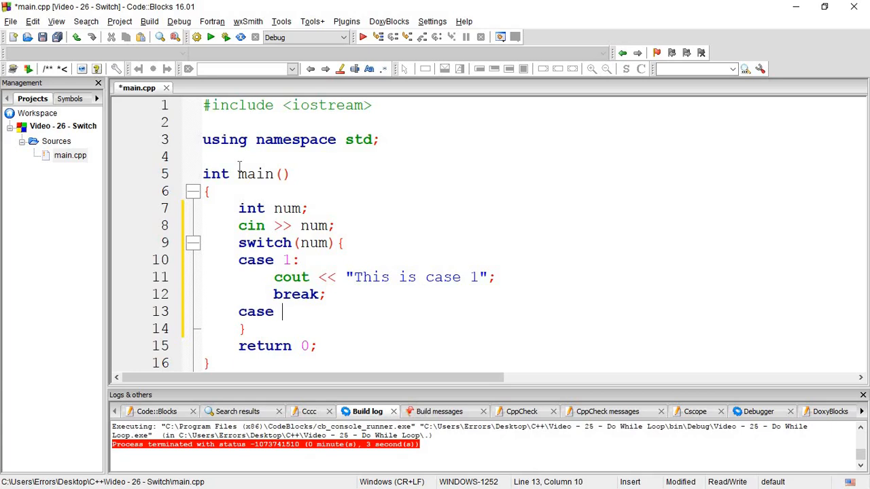
type("2:")
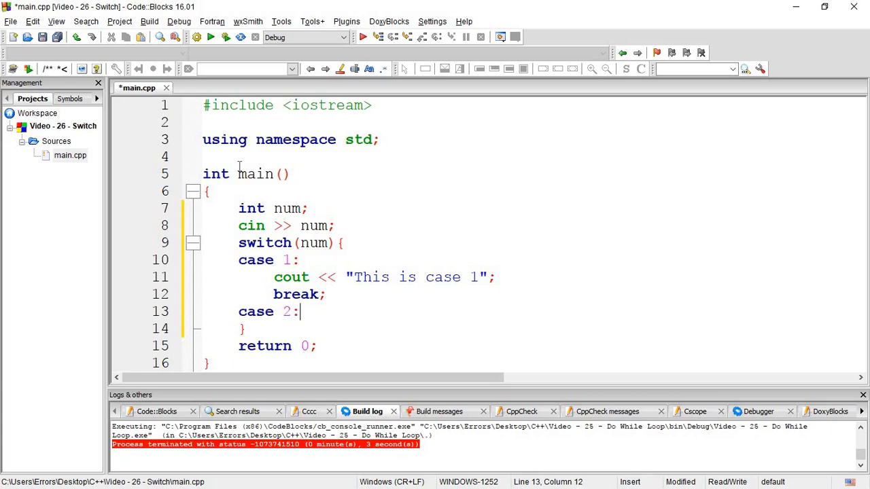
type("cout")
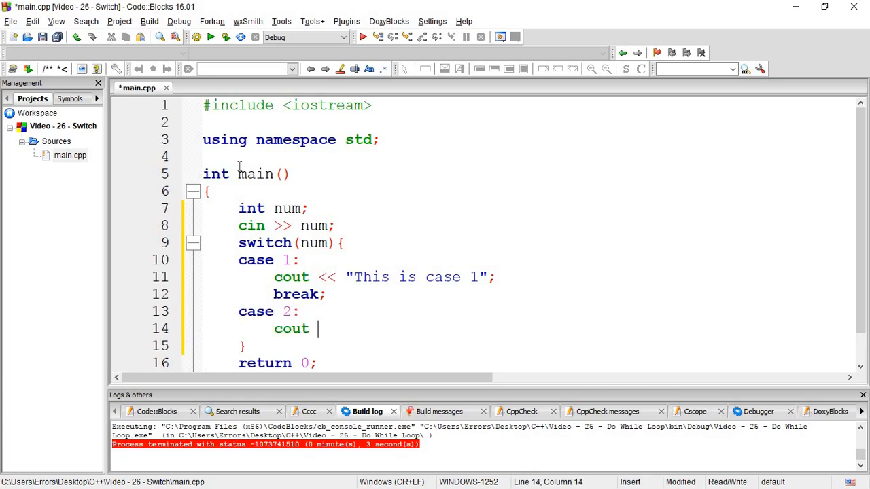
type("<<")
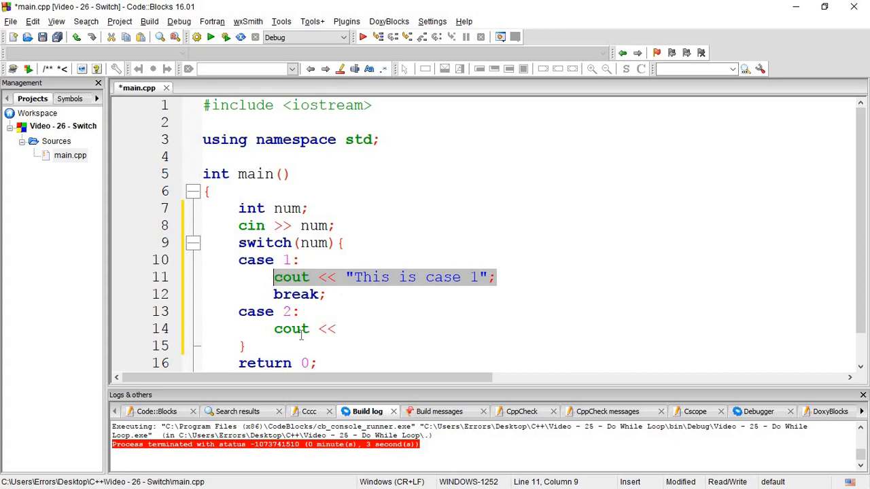
type("\"This is case 1\";")
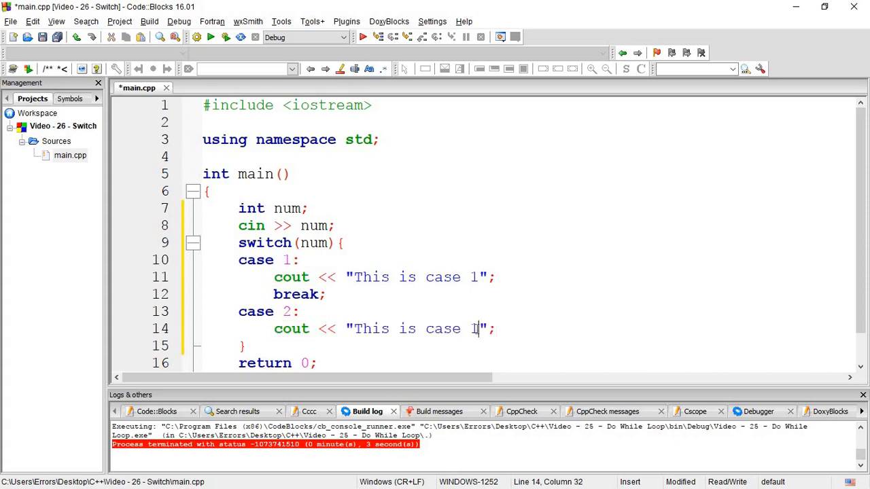
type("2")
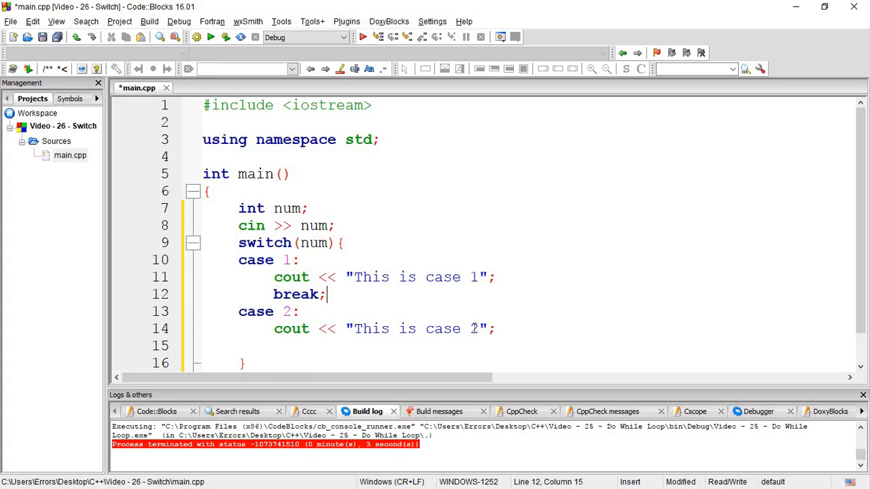
End case 2 with a break line
type("brea")
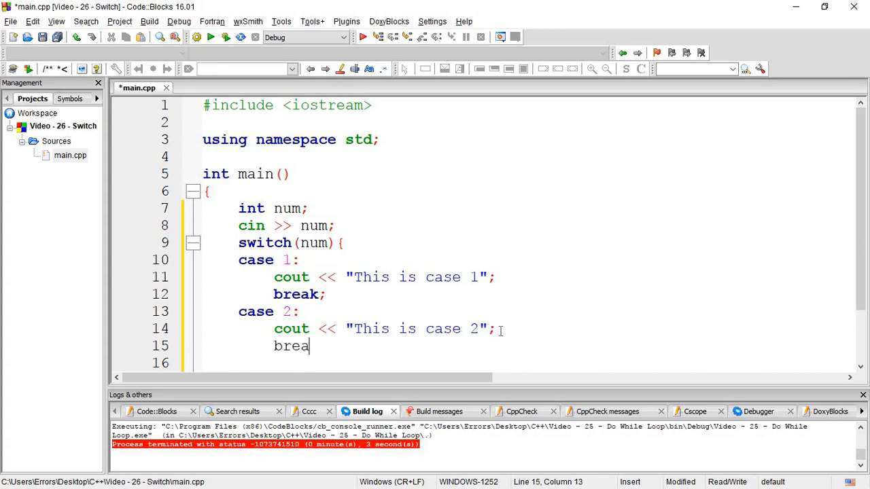
key("Return")
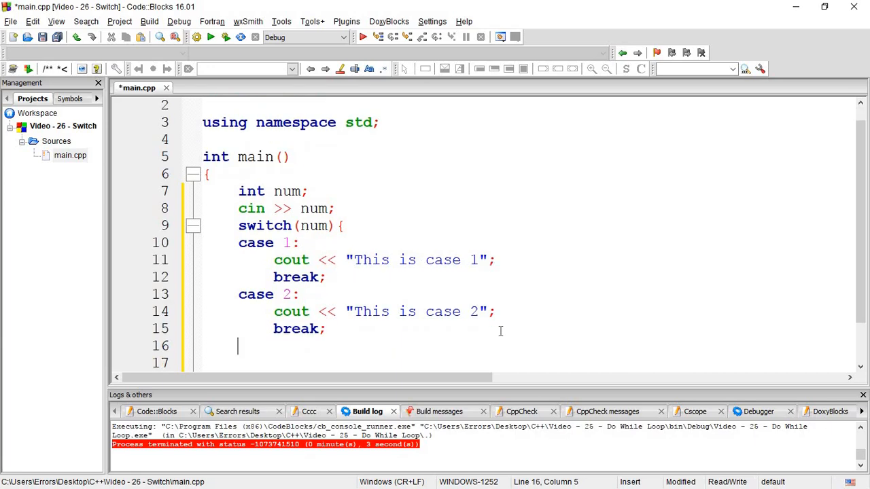
Write case 3 with cout << "This is case 3"; and break;, then start typing default
type("case 3")
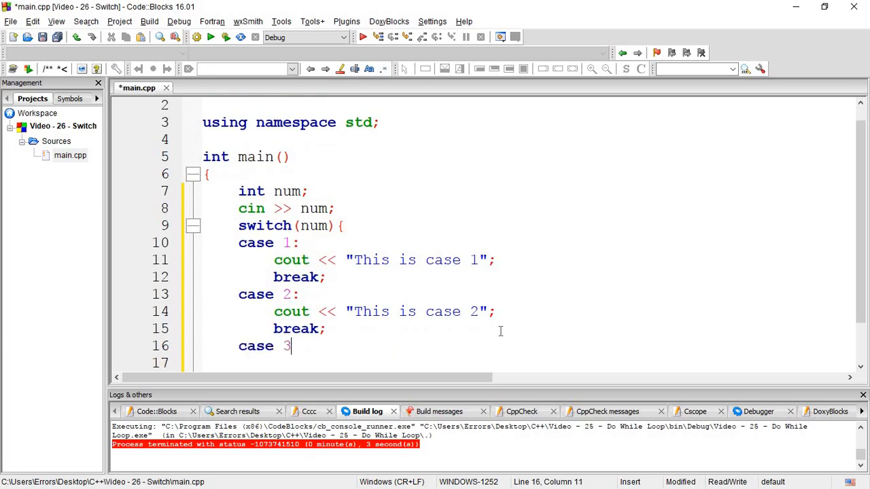
type(":")
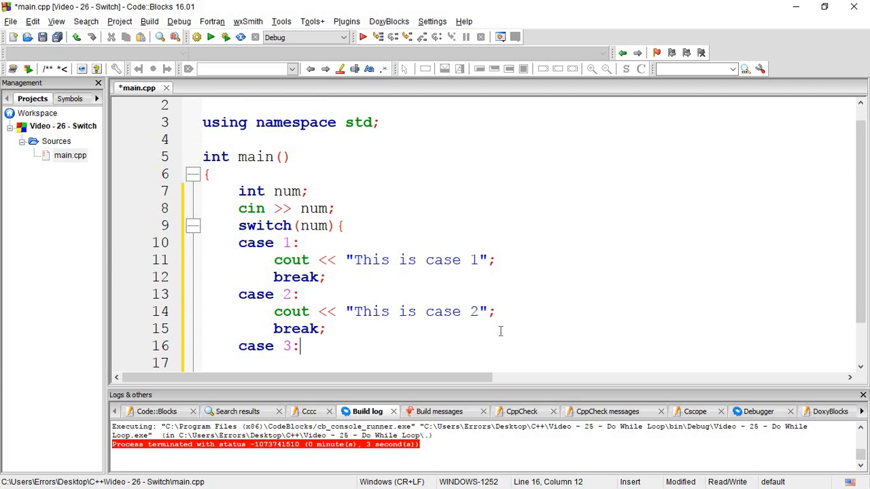
type("cout << \"This is case 1\";")
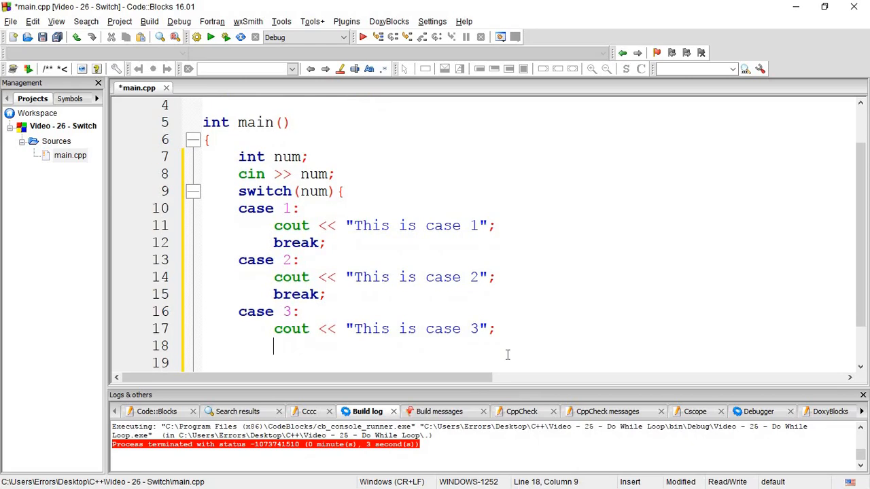
type("break;")
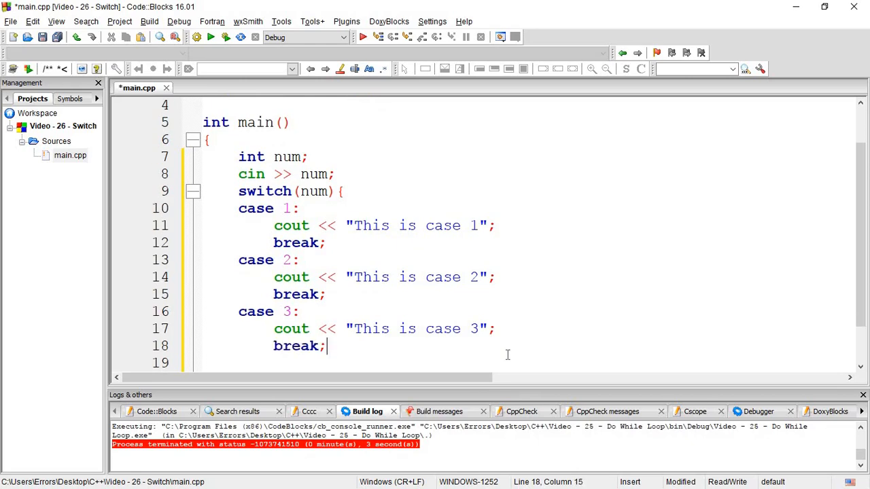
type("de")
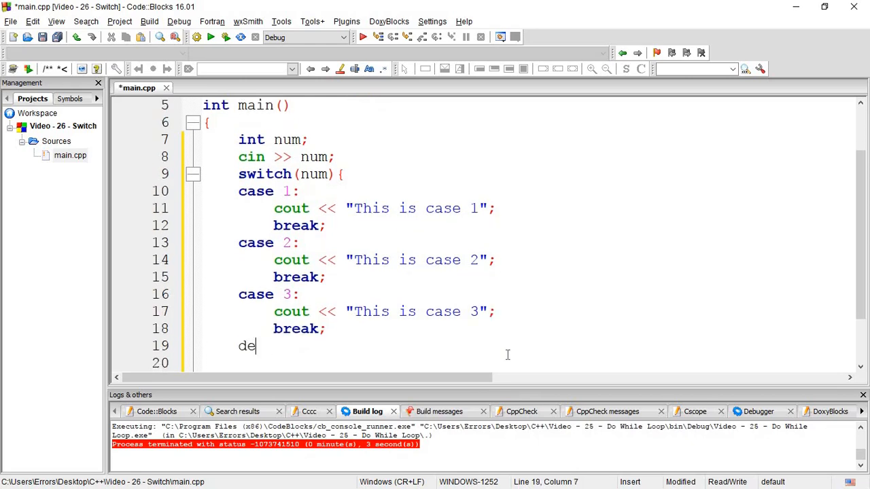
Finish the default: label with cout << "Wrong Input"; to complete the switch
type("fault:")
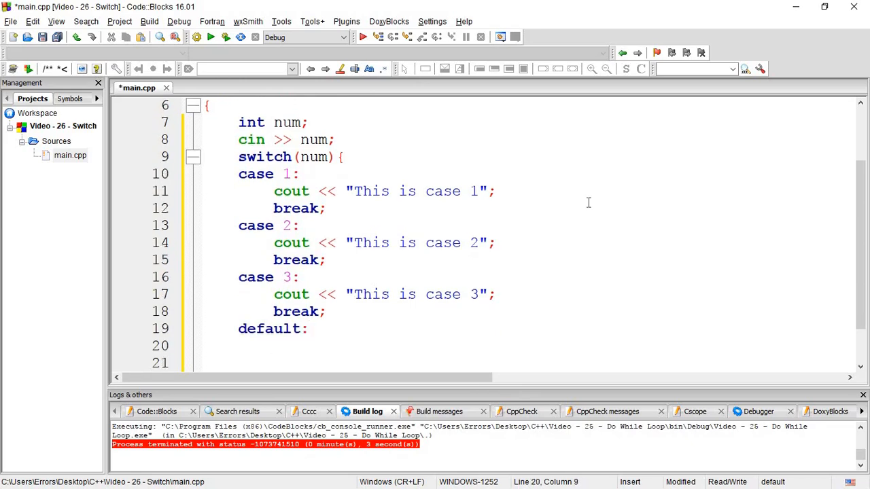
type("cout << \"This is case 1\";")
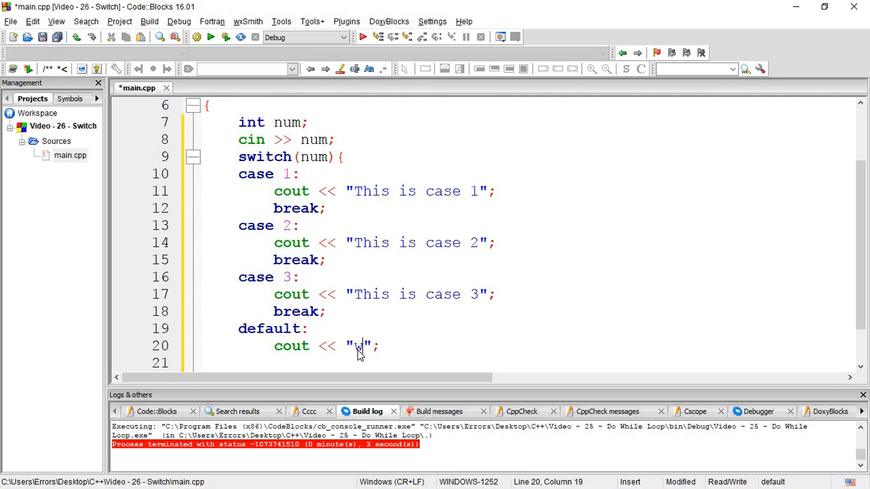
type("ron")
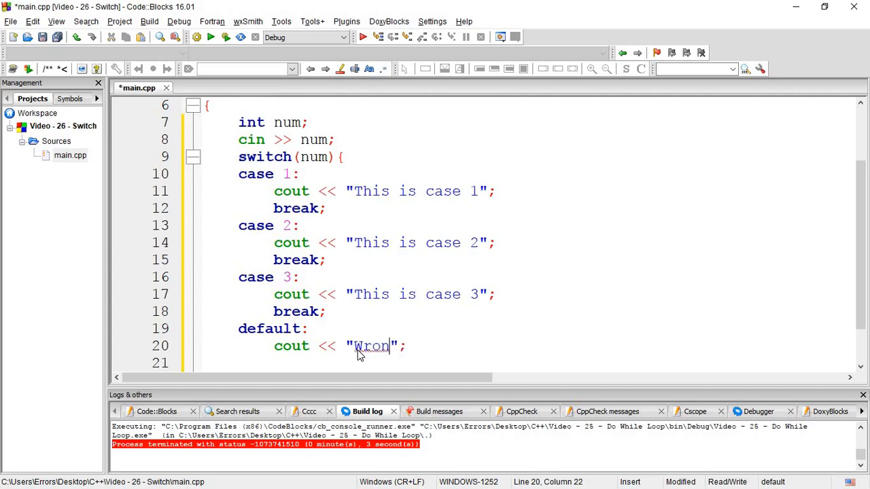
type("g Input")
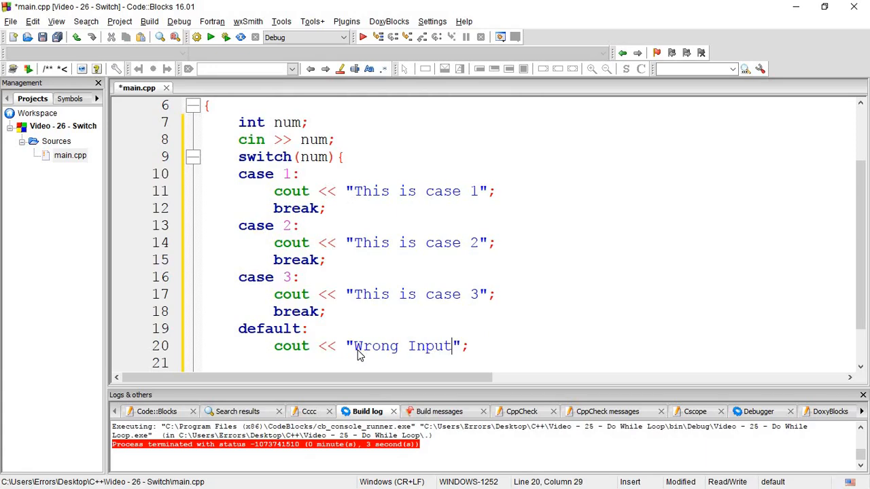
scroll("down", 3)
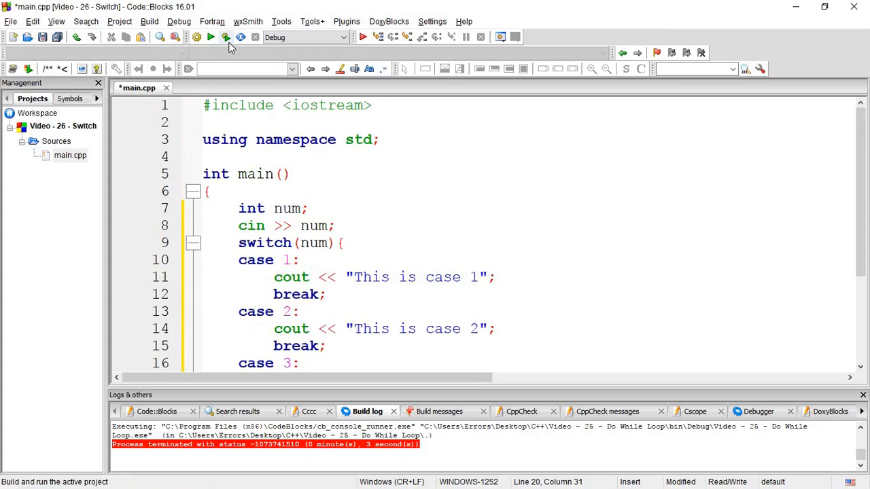
Build and run with input 3, see "This is case 3", and close the console
left_click(226, 37)
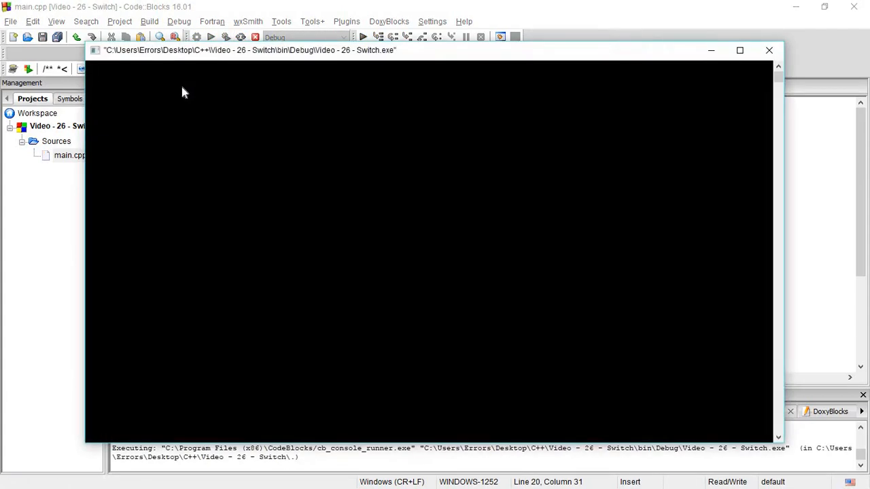
mouse_move(191, 102)
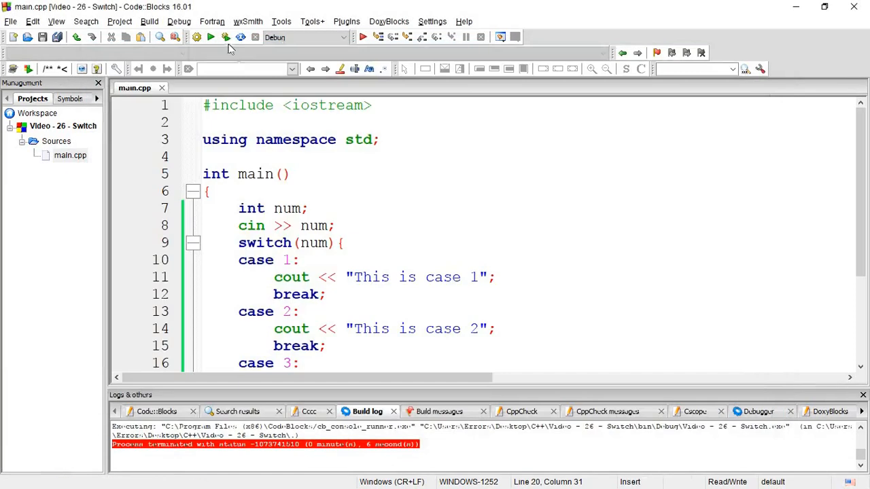
left_click(211, 37)
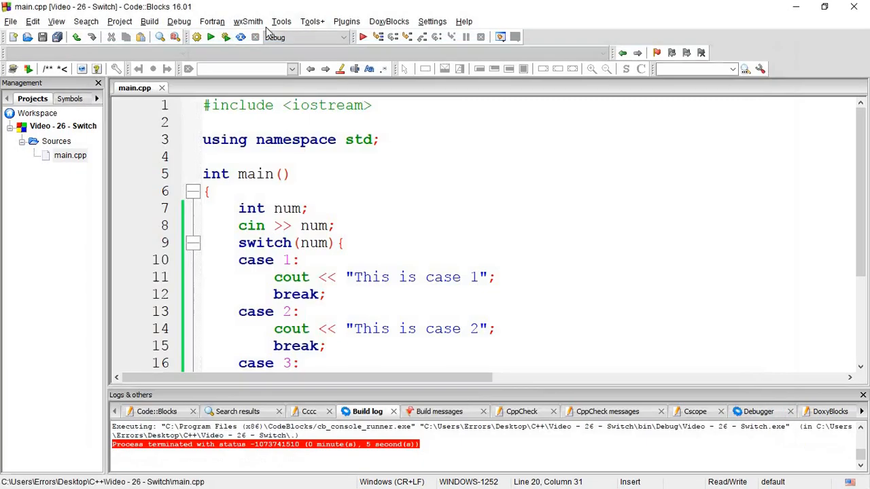
left_click(224, 37)
type("3")
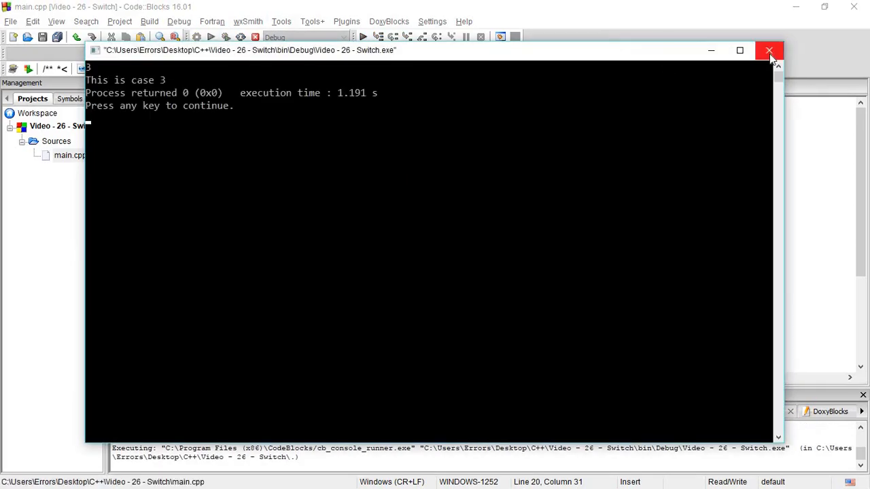
left_click(770, 51)
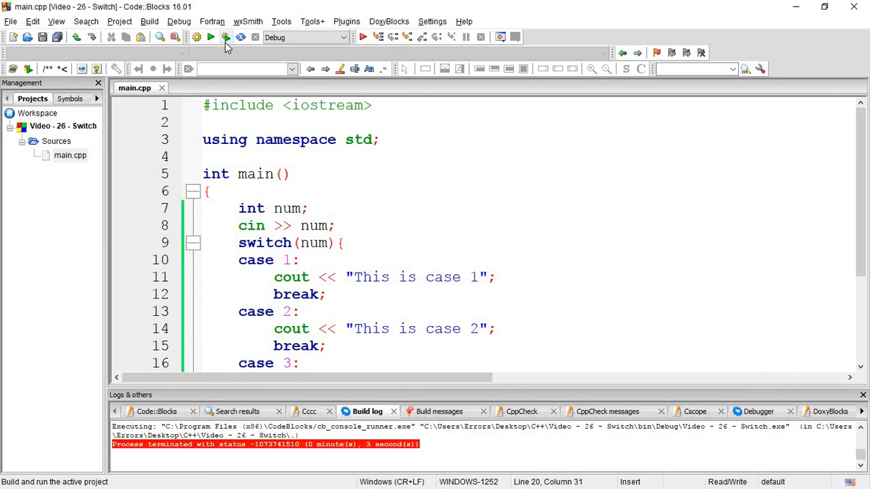
mouse_move(226, 38)
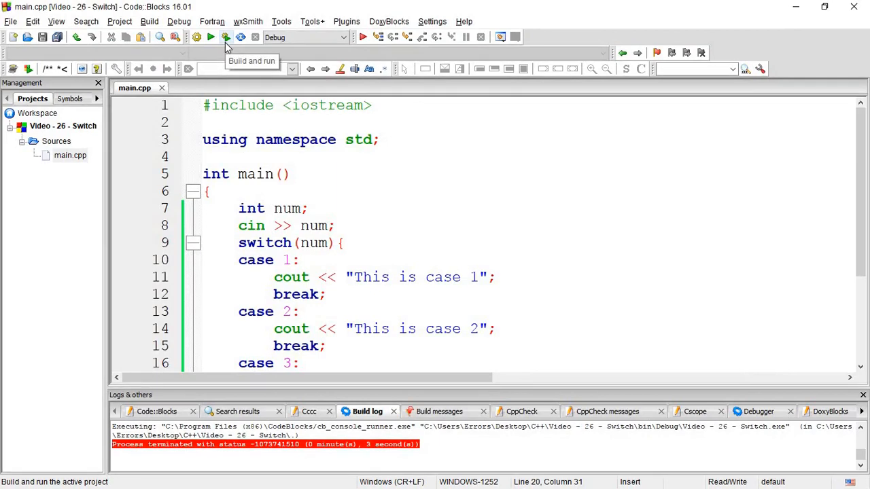
Build and run again with input 0, see "Wrong Input", and close the console
left_click(210, 37)
type("0")
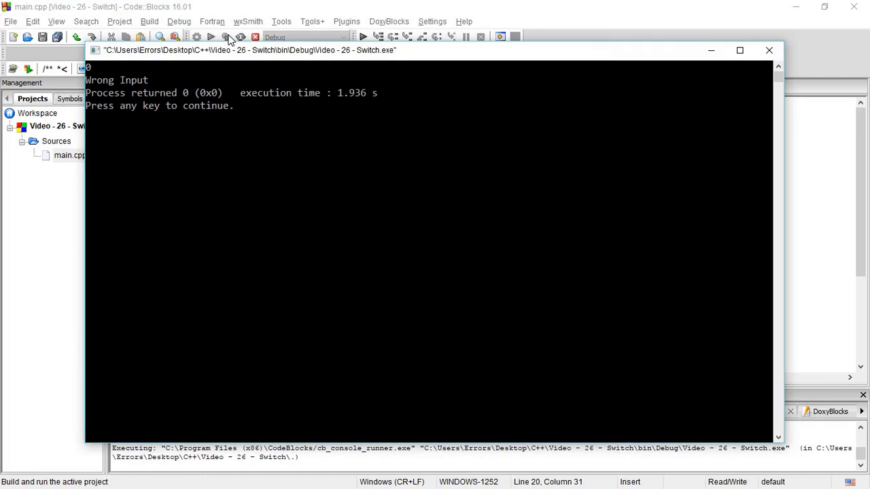
left_click(769, 49)
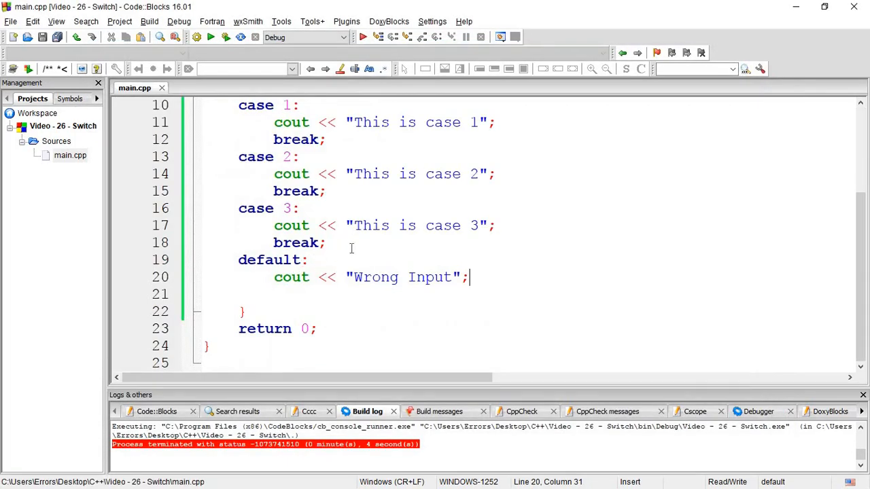
Add case 0: printing "Exit" without break, run with 0 to see "ExitWrong Input", close the console
key("Enter")
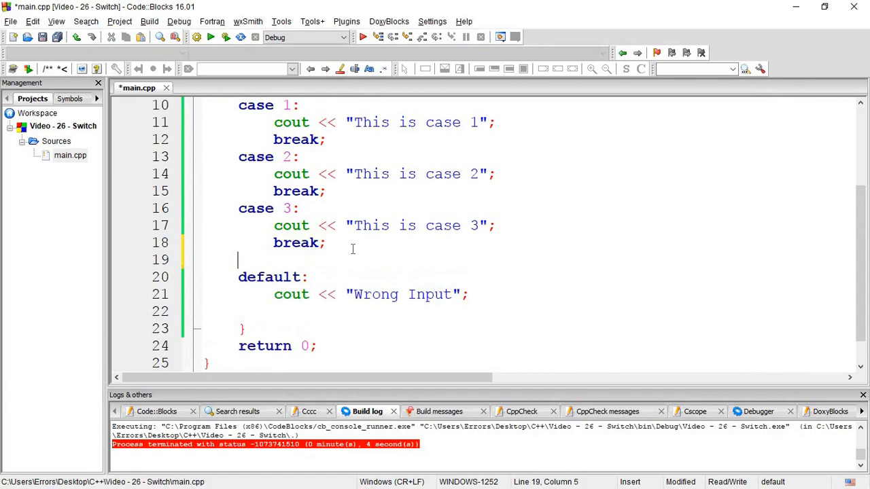
type("case  0")
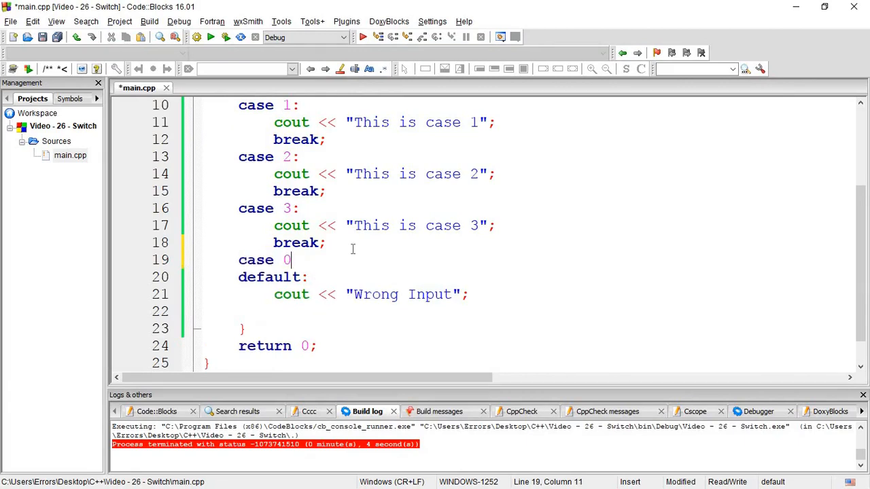
type(":")
type("cout << \"")
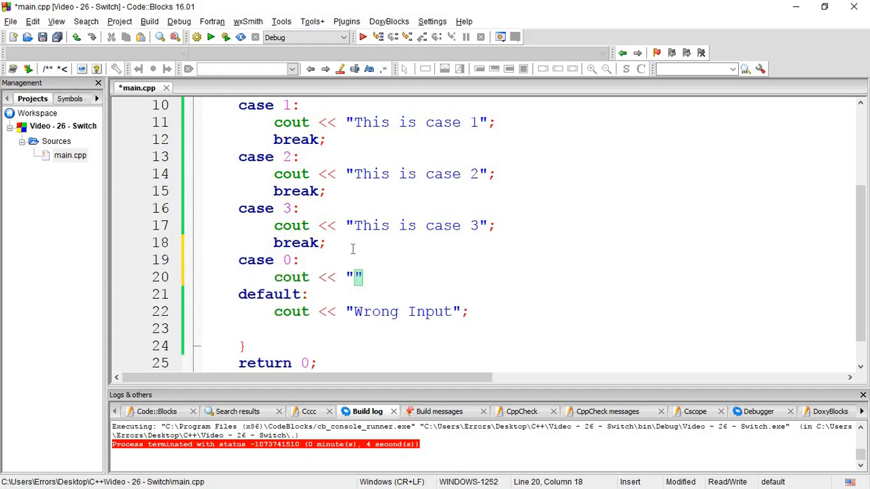
type("Exit")
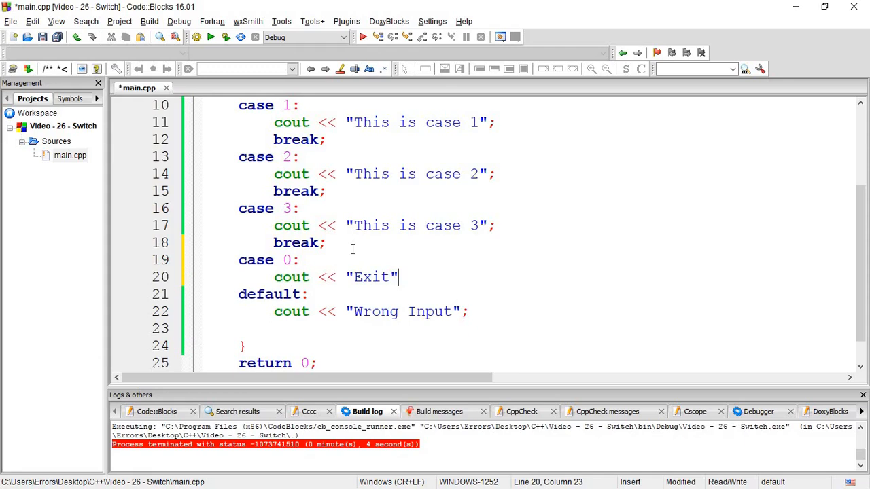
type(";")
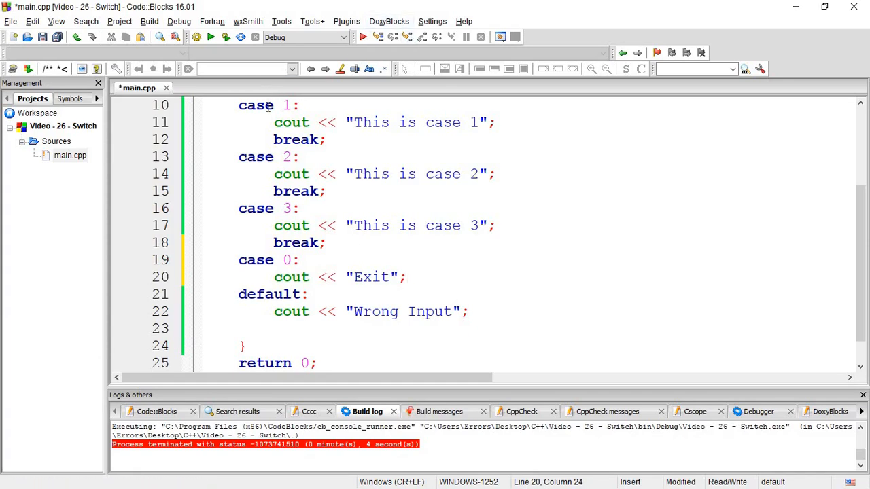
mouse_move(259, 56)
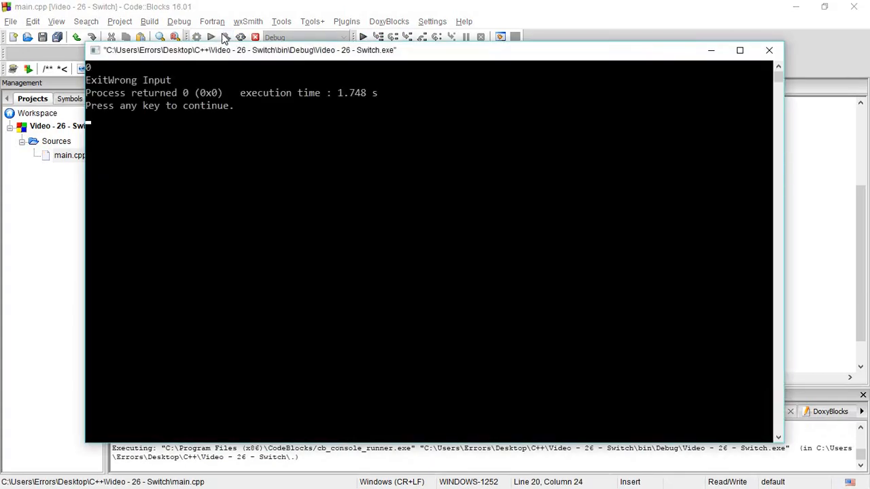
mouse_move(770, 50)
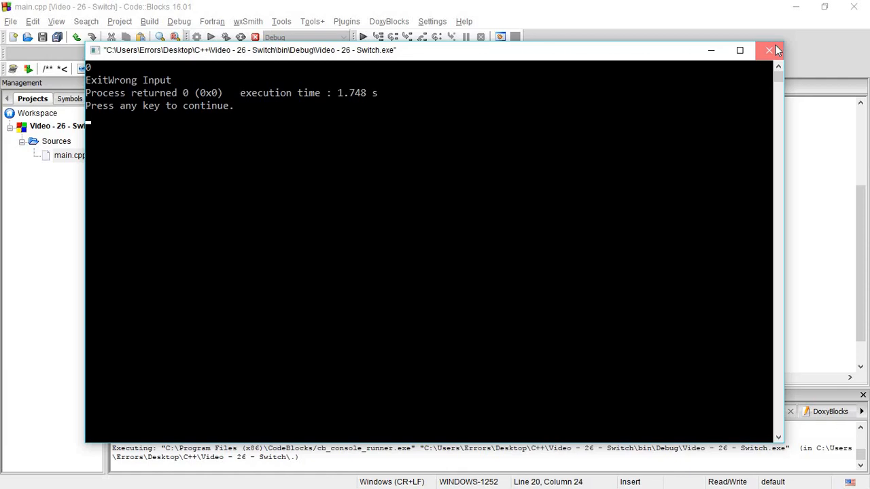
left_click(768, 50)
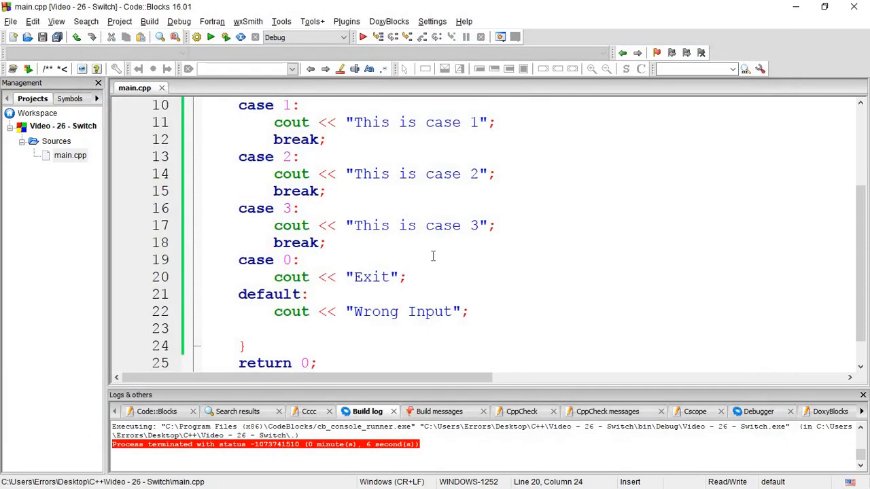
Add break; after cout << "Exit"; so case 0 no longer falls through
type("break;")
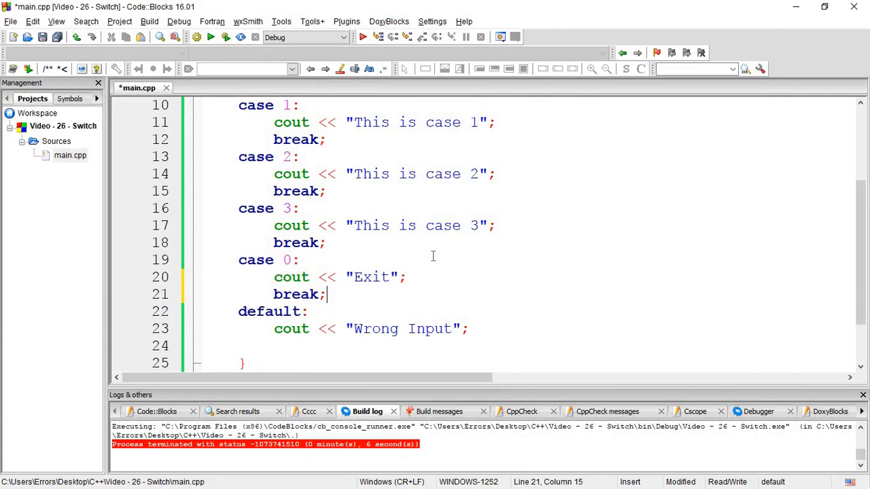
mouse_move(354, 277)
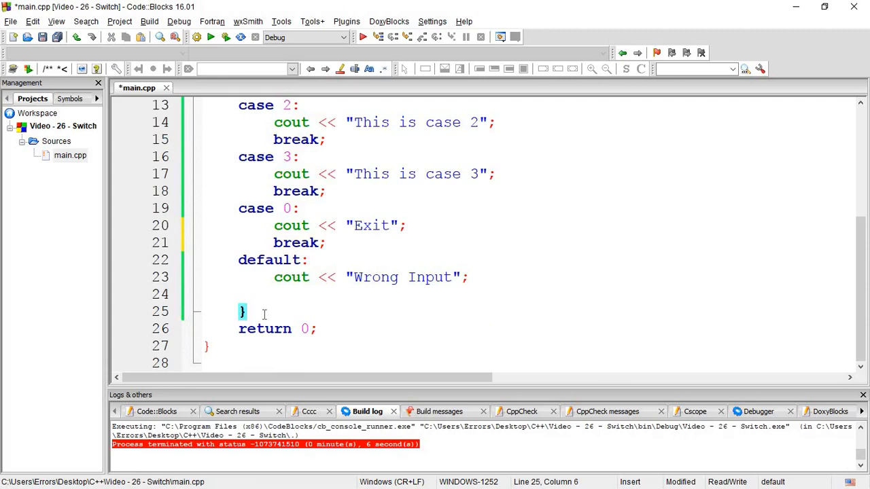
scroll("up", 3)
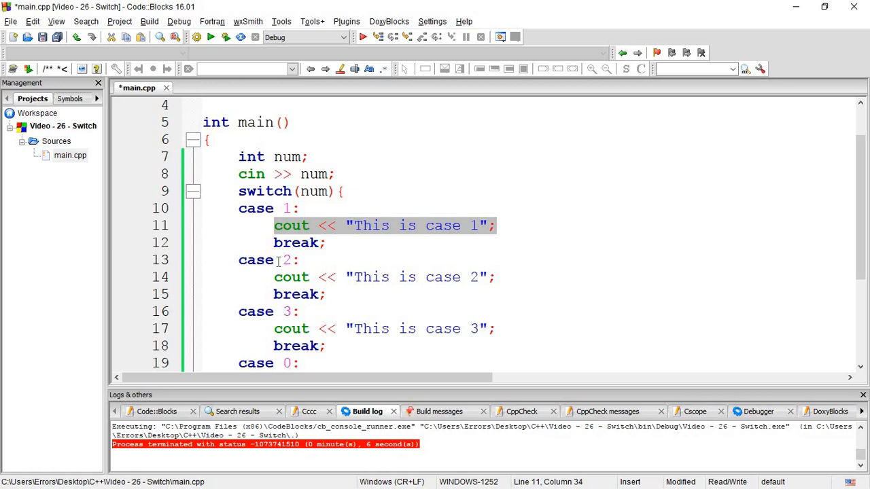
mouse_move(284, 261)
type("cout << \"Wrong Input\";")
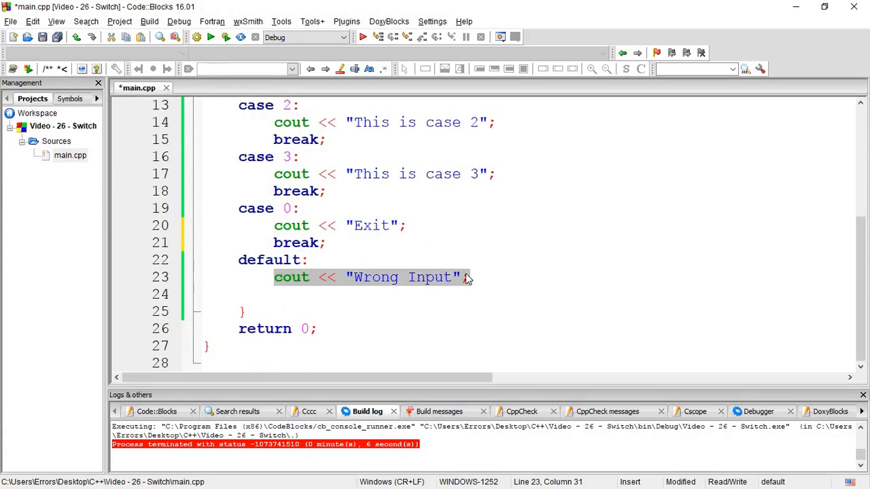
type("//break;")
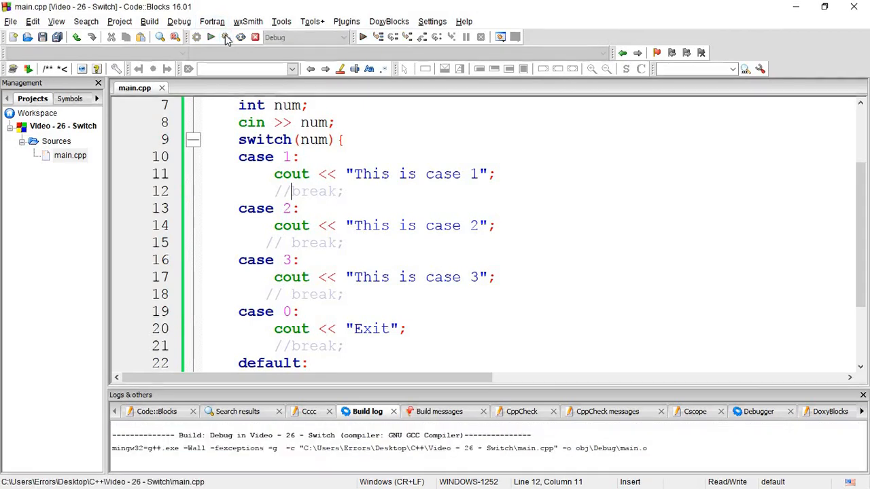
Run with breaks commented out: input 1 prints every case, input 0 prints "ExitWrong Input"
left_click(211, 37)
type("1")
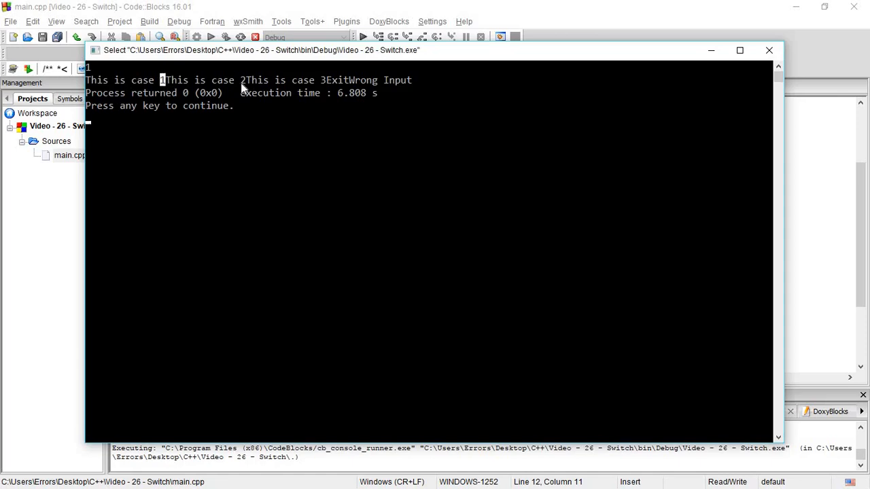
mouse_move(363, 97)
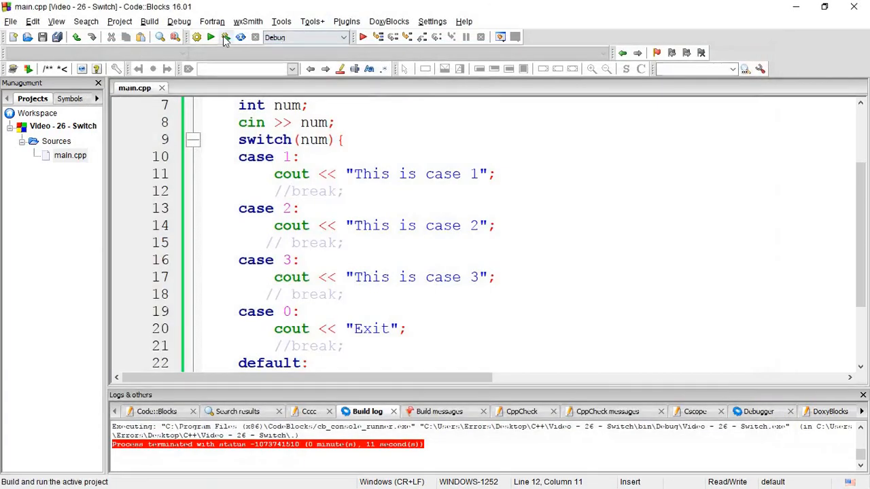
left_click(212, 38)
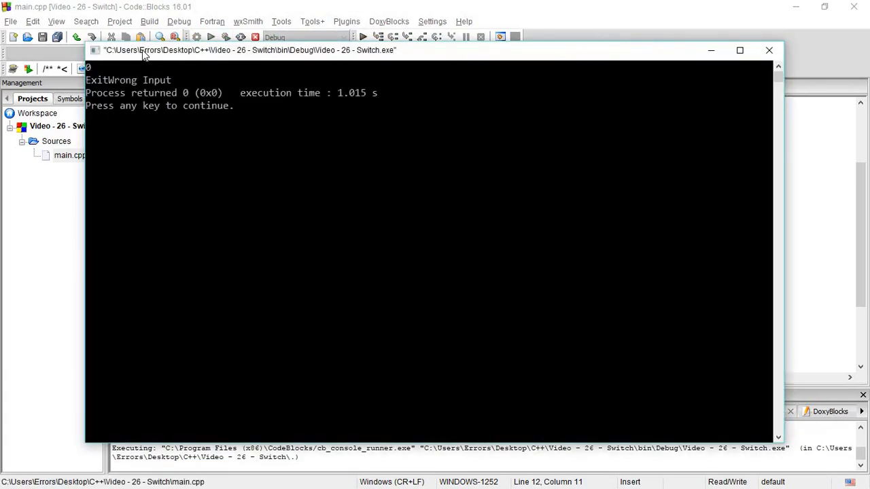
mouse_move(787, 47)
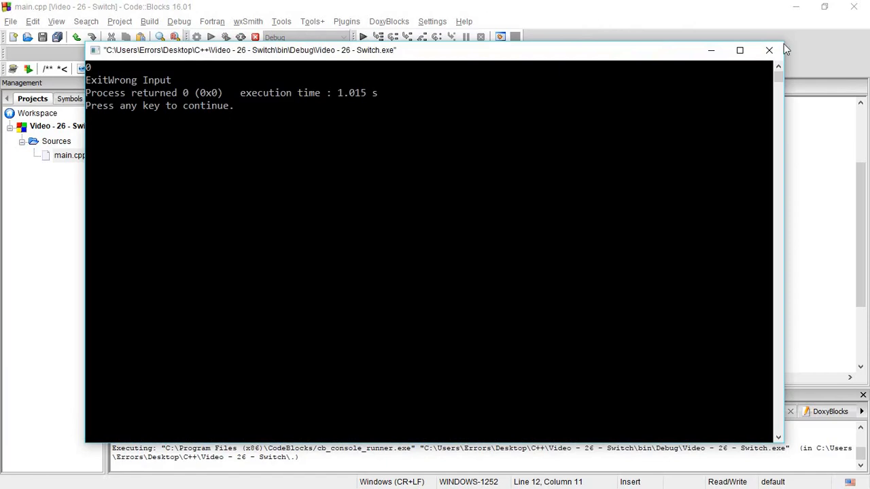
Close the console and remove the // before each break; on lines 12, 15, 18 and 21
left_click(768, 50)
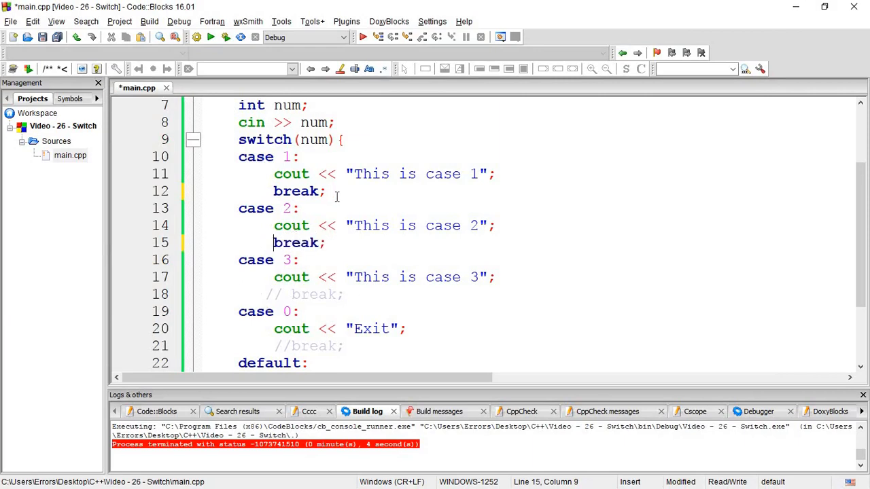
scroll("down", 3)
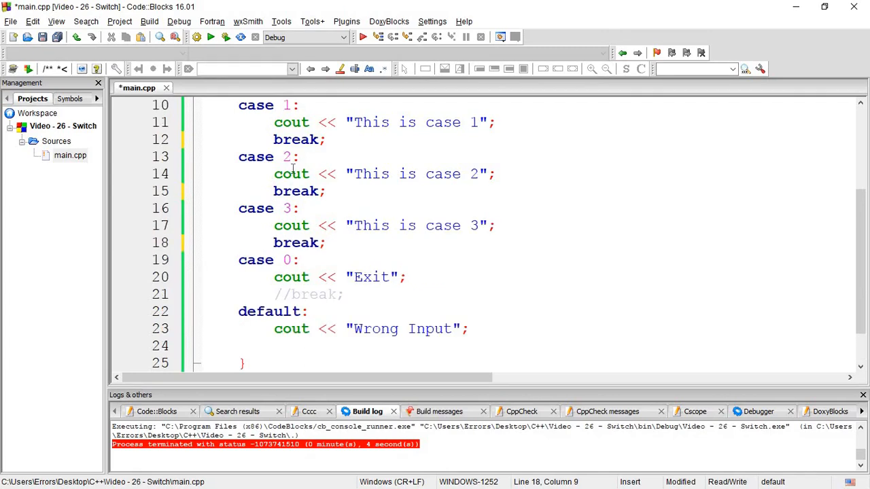
mouse_move(353, 243)
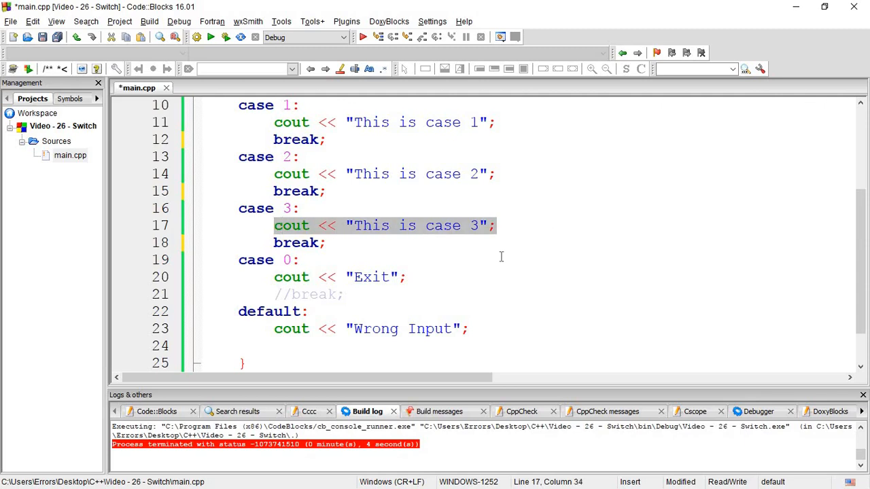
mouse_move(528, 230)
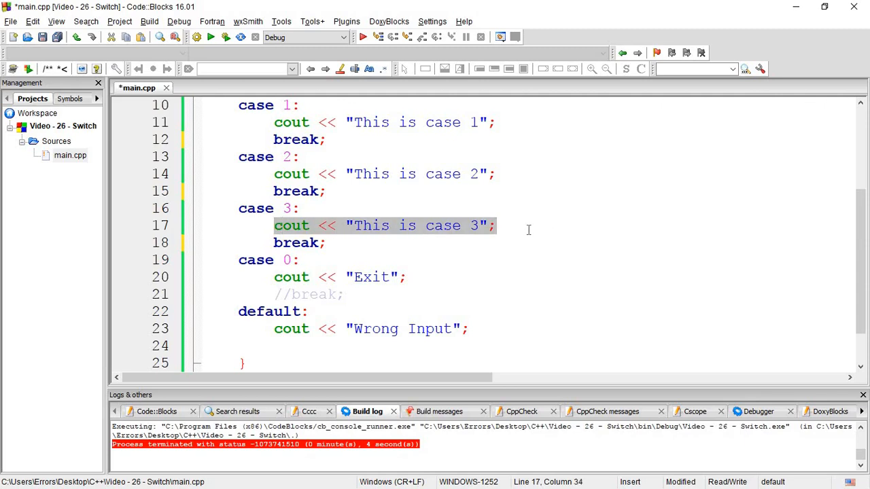
mouse_move(437, 225)
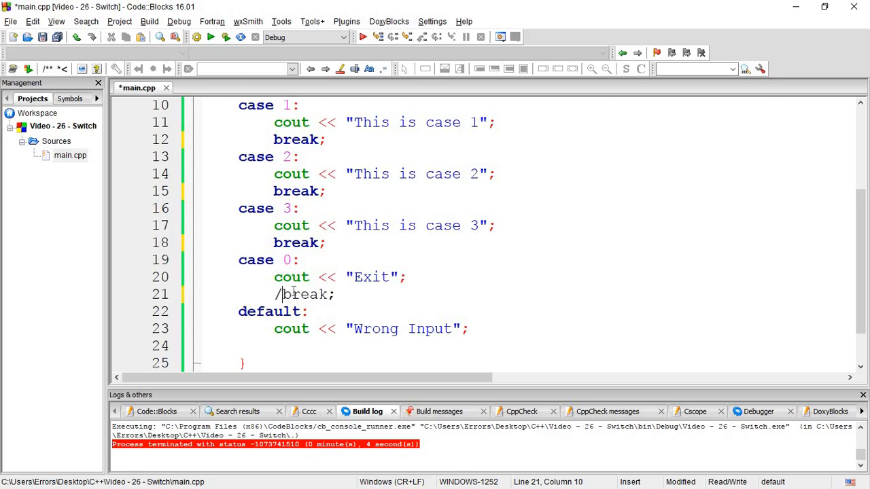
key("BackSpace")
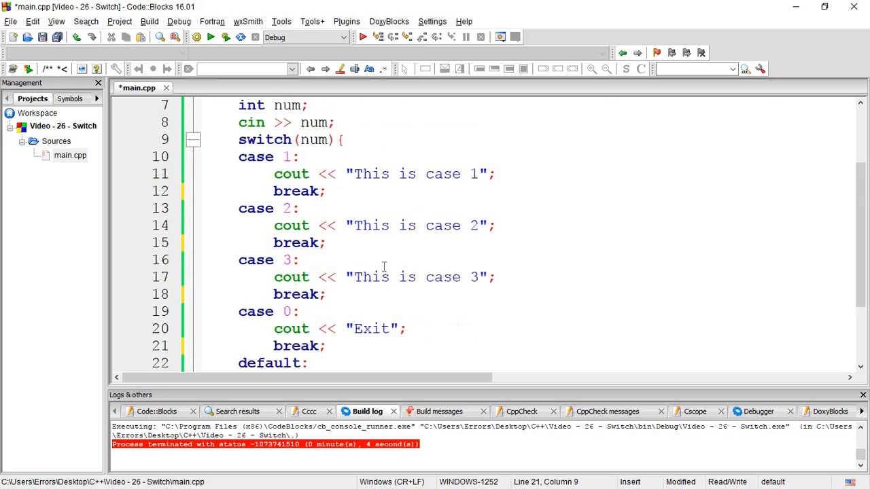
mouse_move(292, 225)
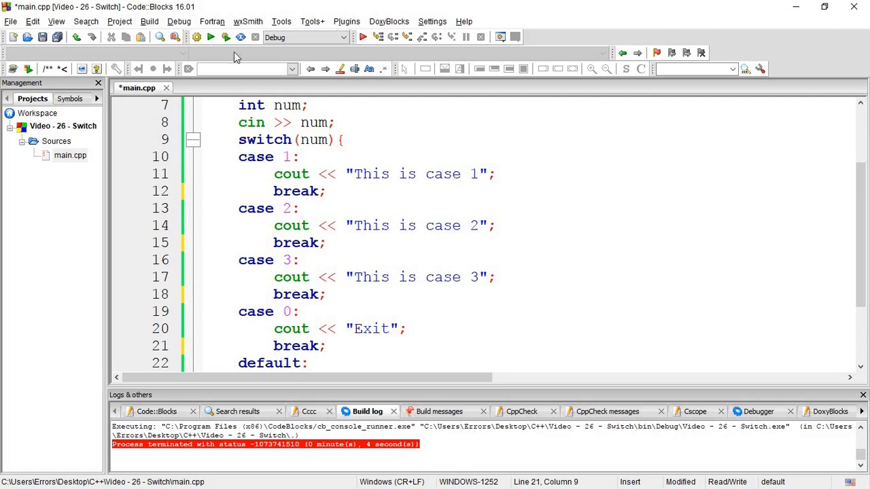
Build and run with input 0, confirm only "Exit" prints, and close the console
left_click(211, 37)
type("0")
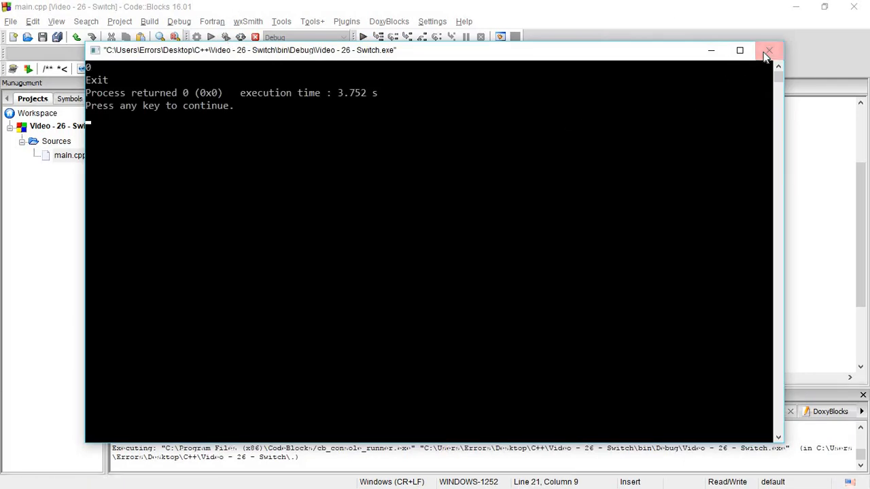
left_click(767, 50)
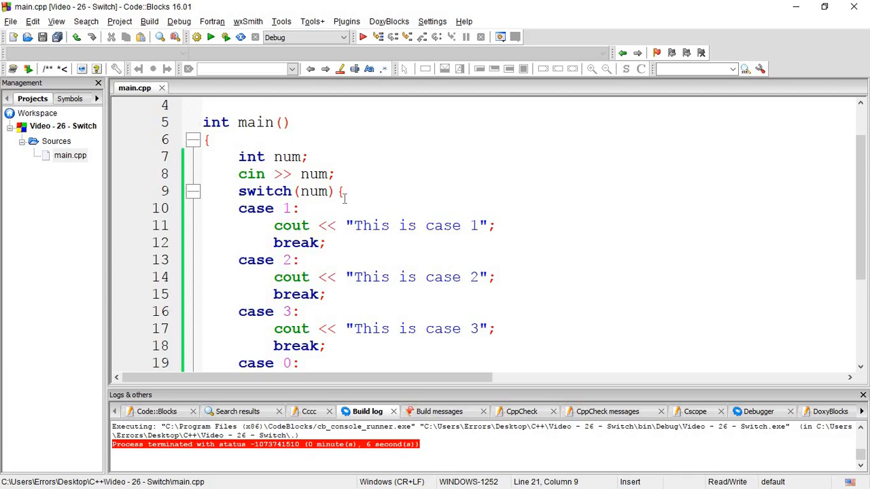
mouse_move(356, 182)
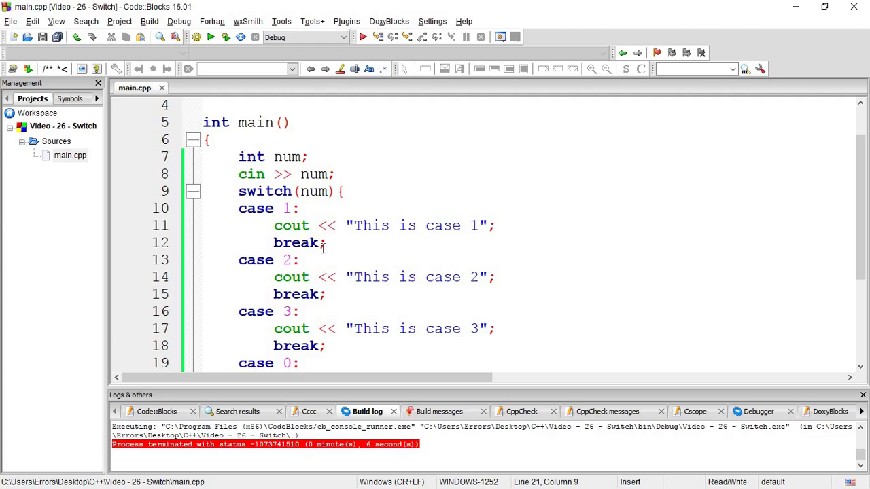
left_click(326, 243)
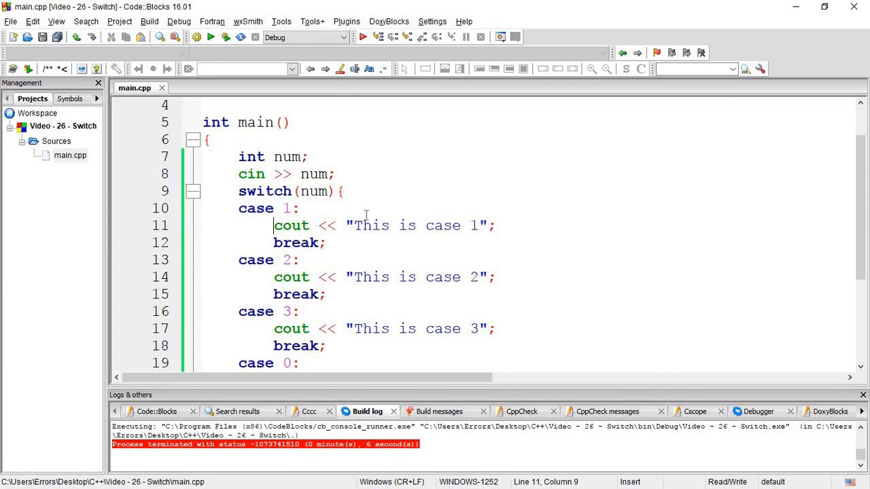
left_click_drag(274, 225, 496, 225)
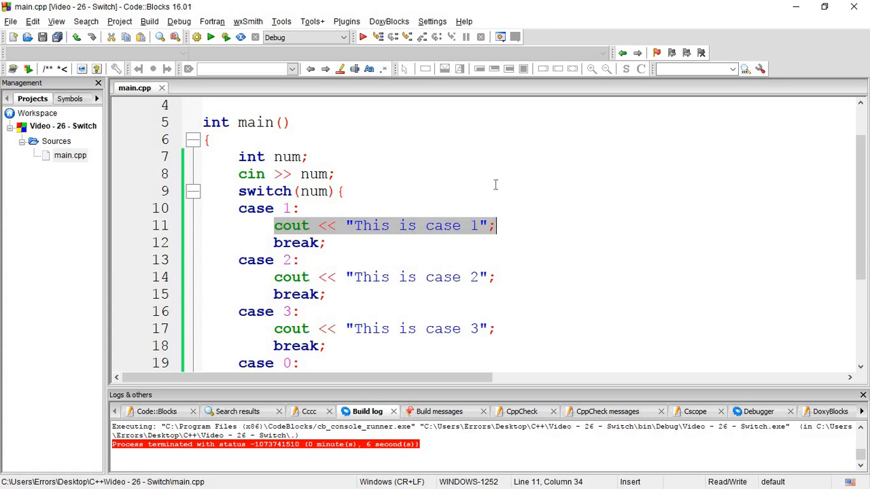
mouse_move(333, 239)
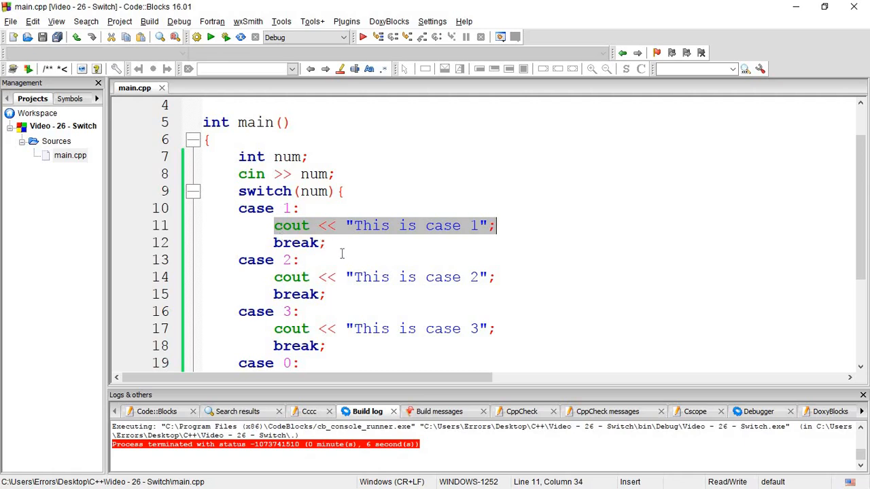
mouse_move(437, 182)
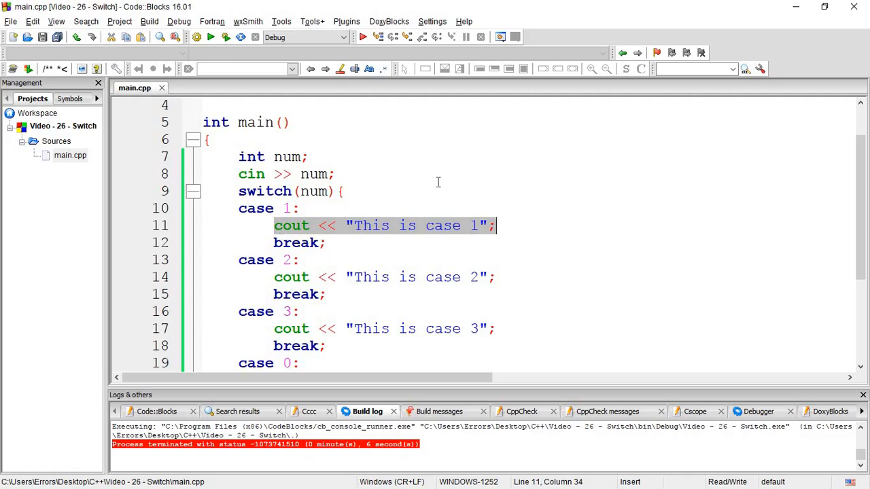
mouse_move(494, 210)
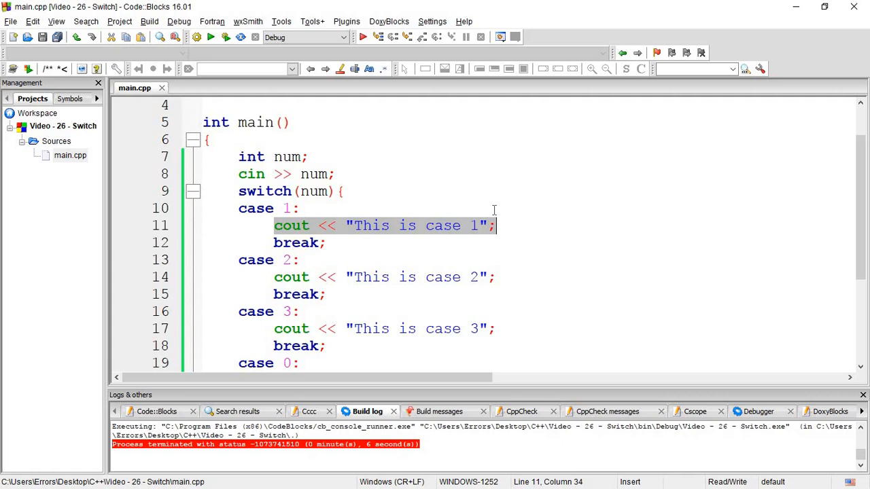
mouse_move(496, 229)
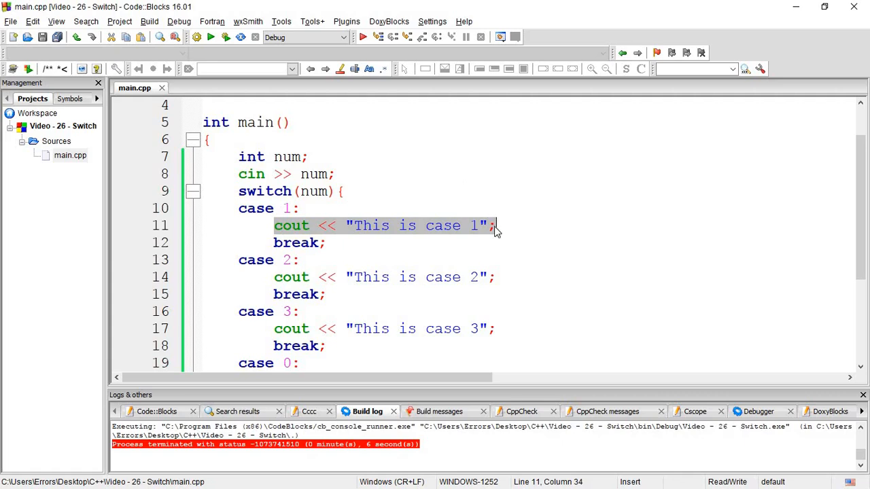